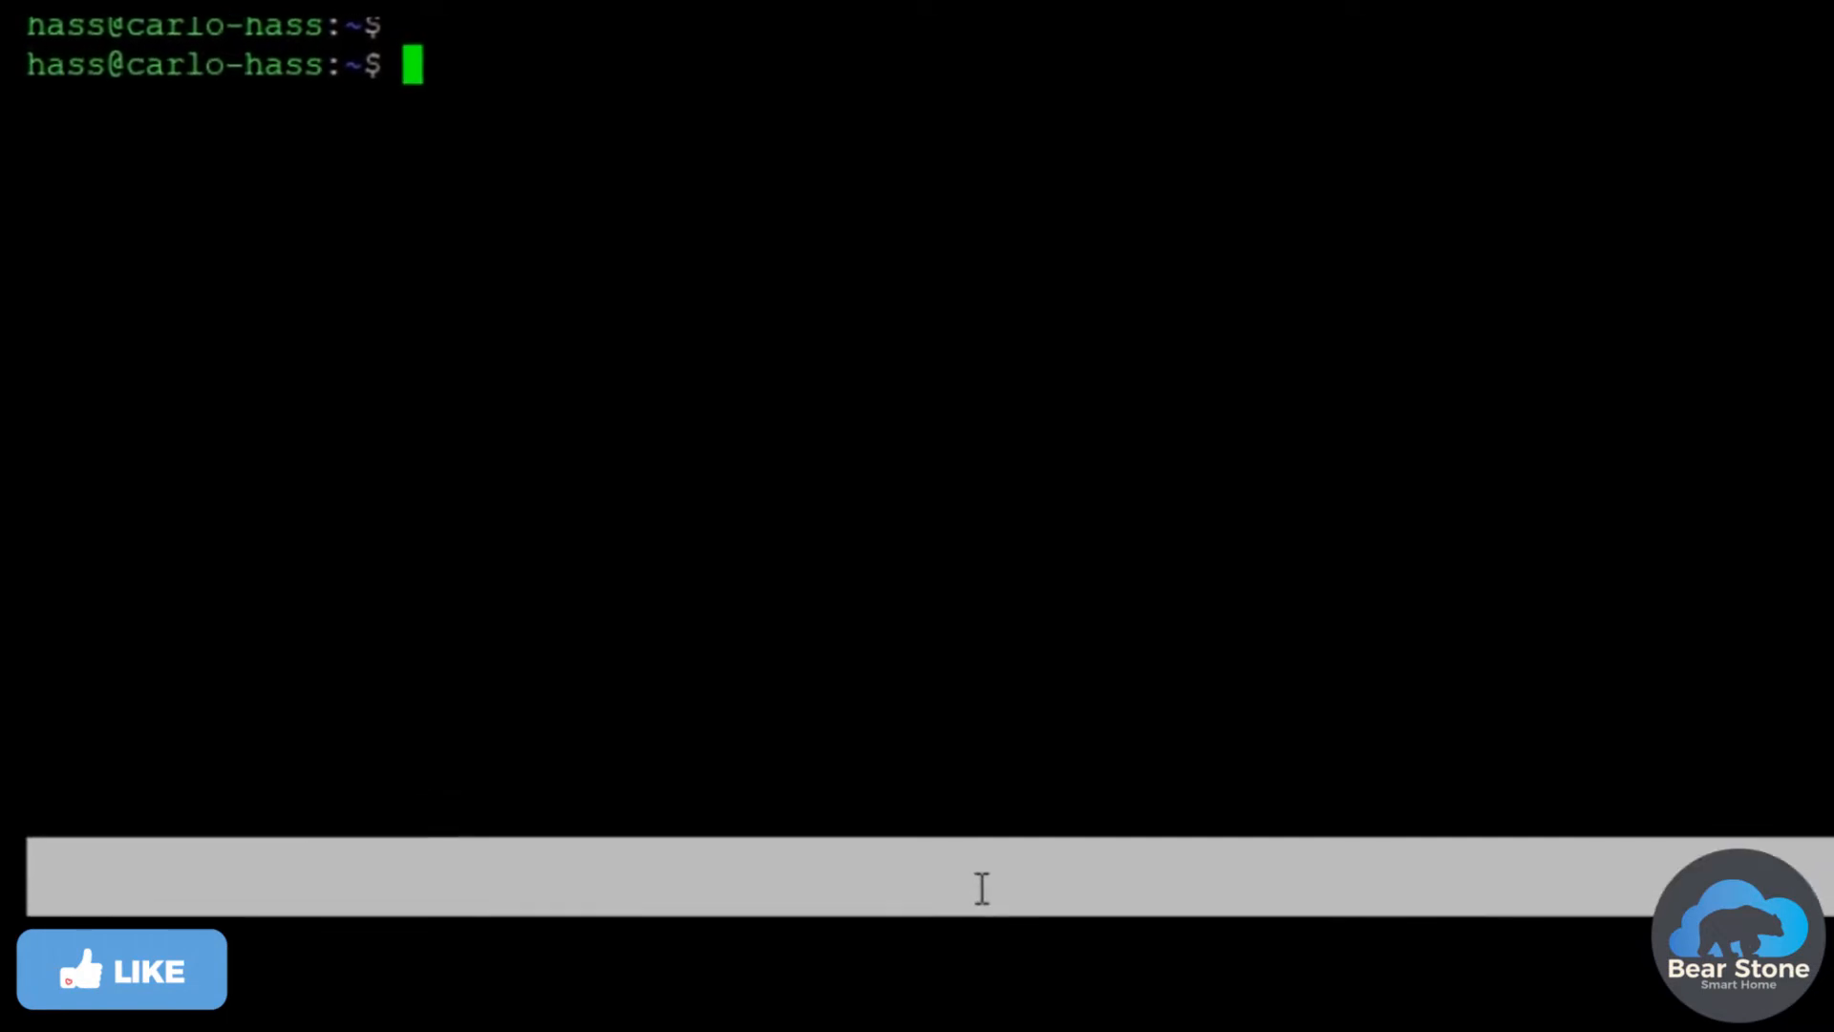
Step: Change into docker_files and launch ./HAUpdate.sh to begin the container upgrade
type("cd")
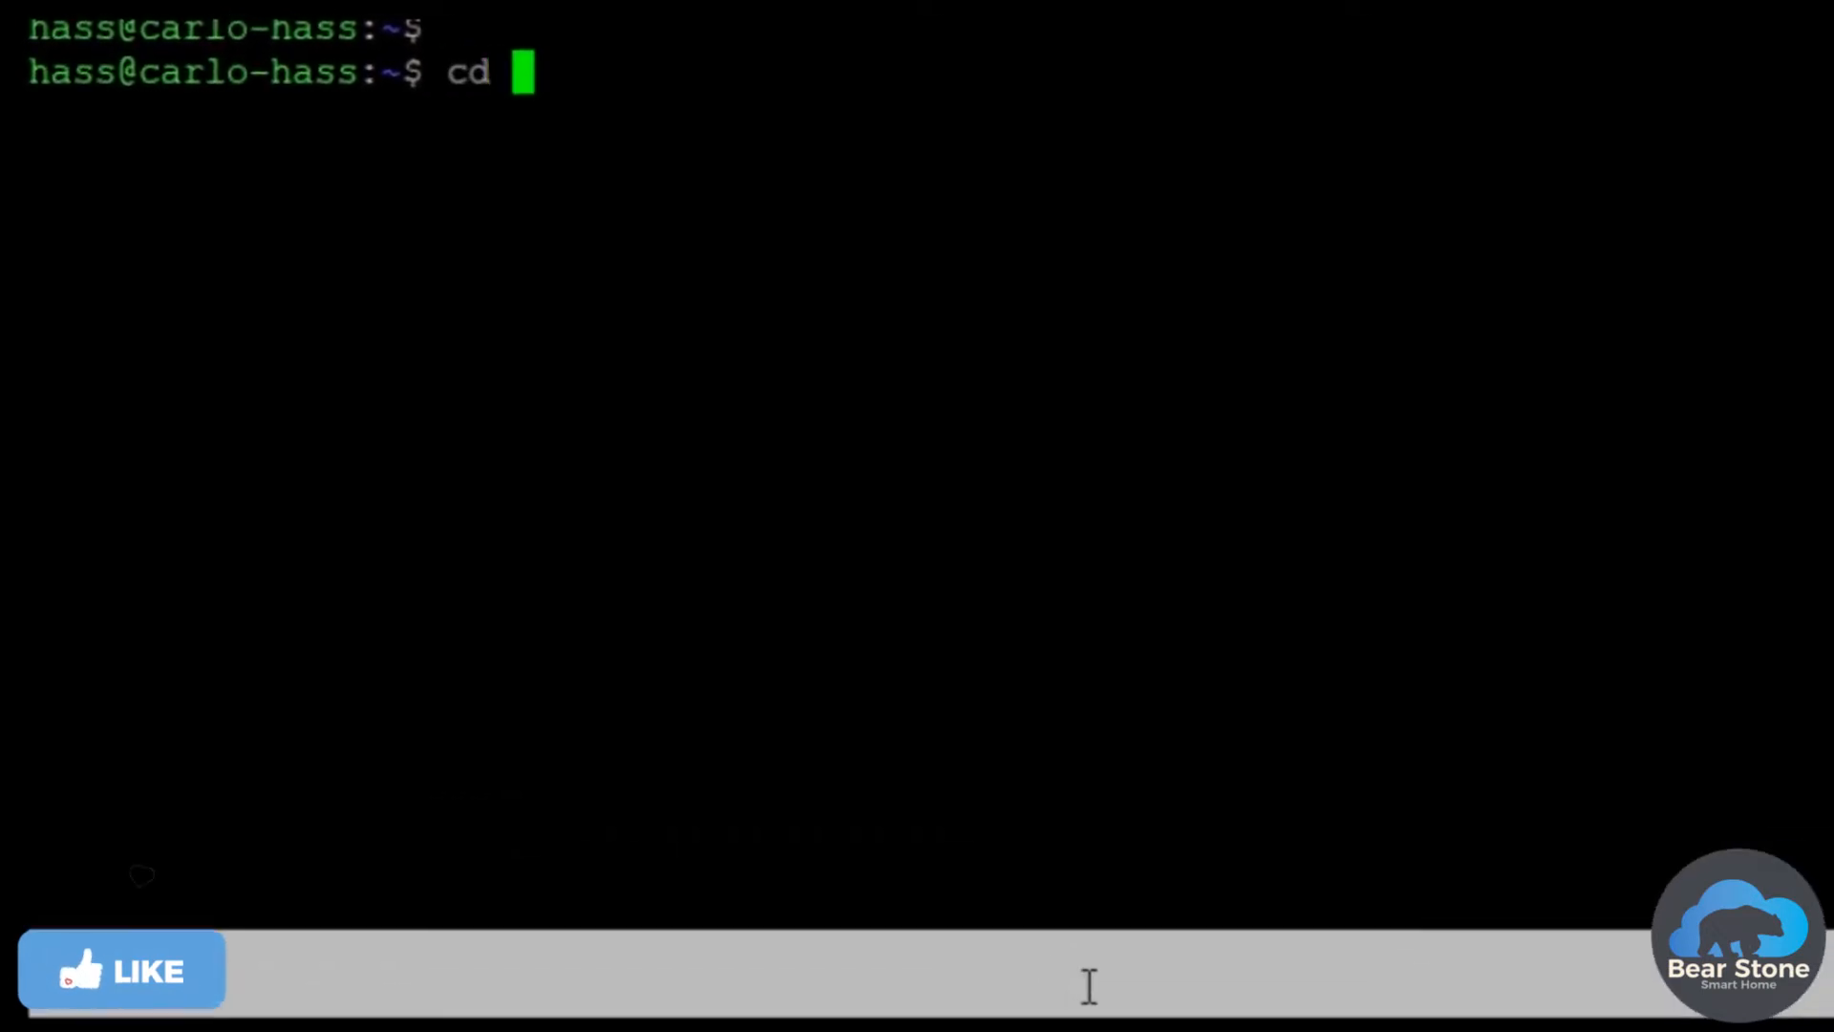
type("docker_files/")
type("ls")
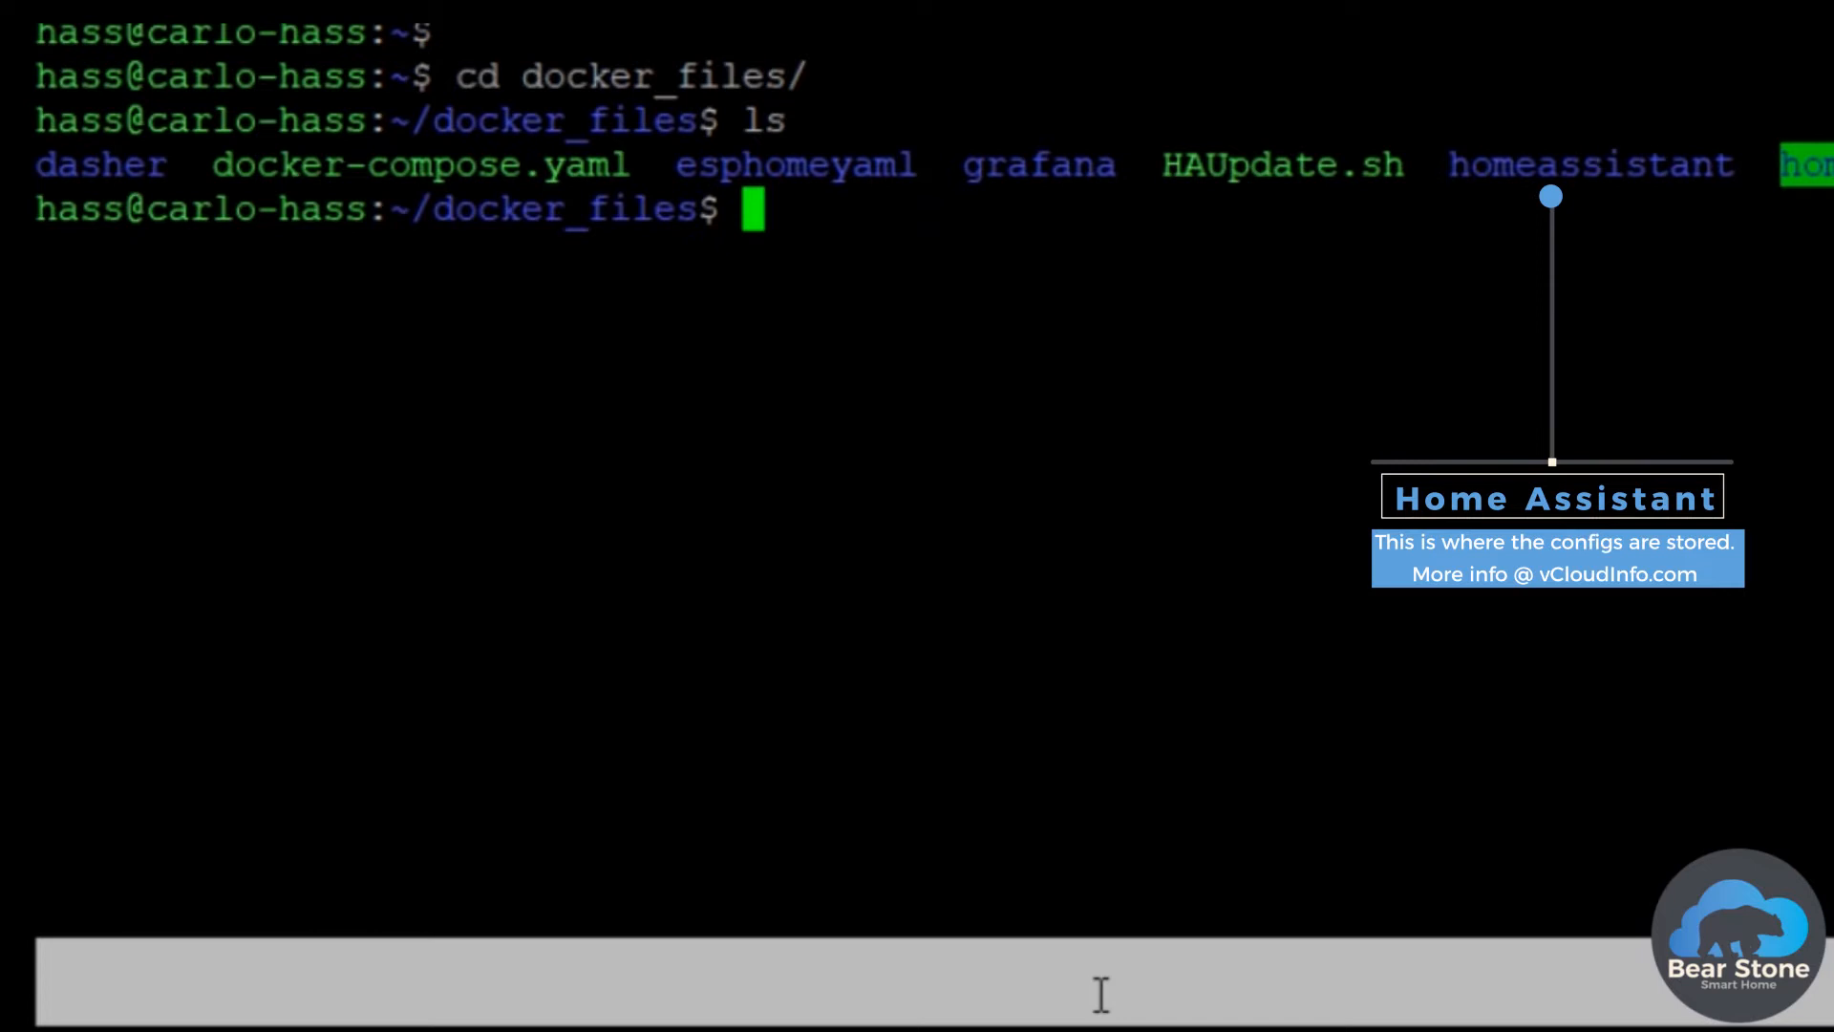
type("./")
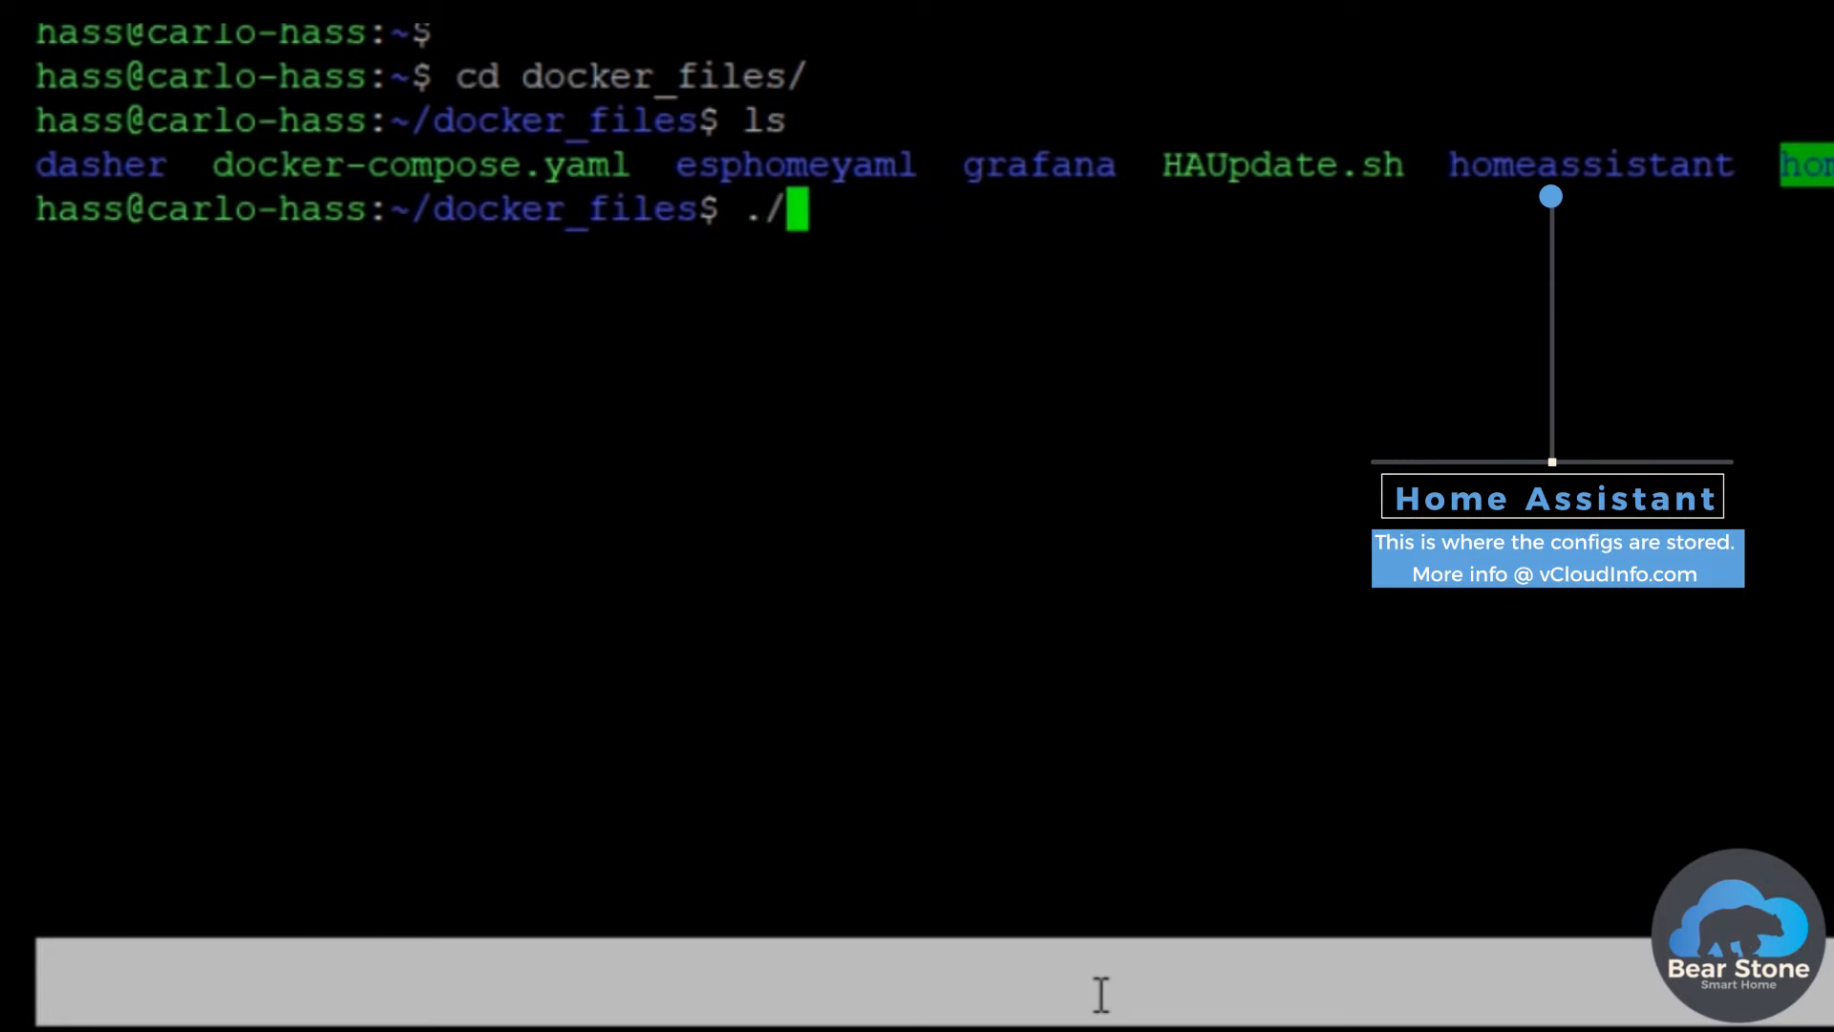
type("HAUpdate.sh")
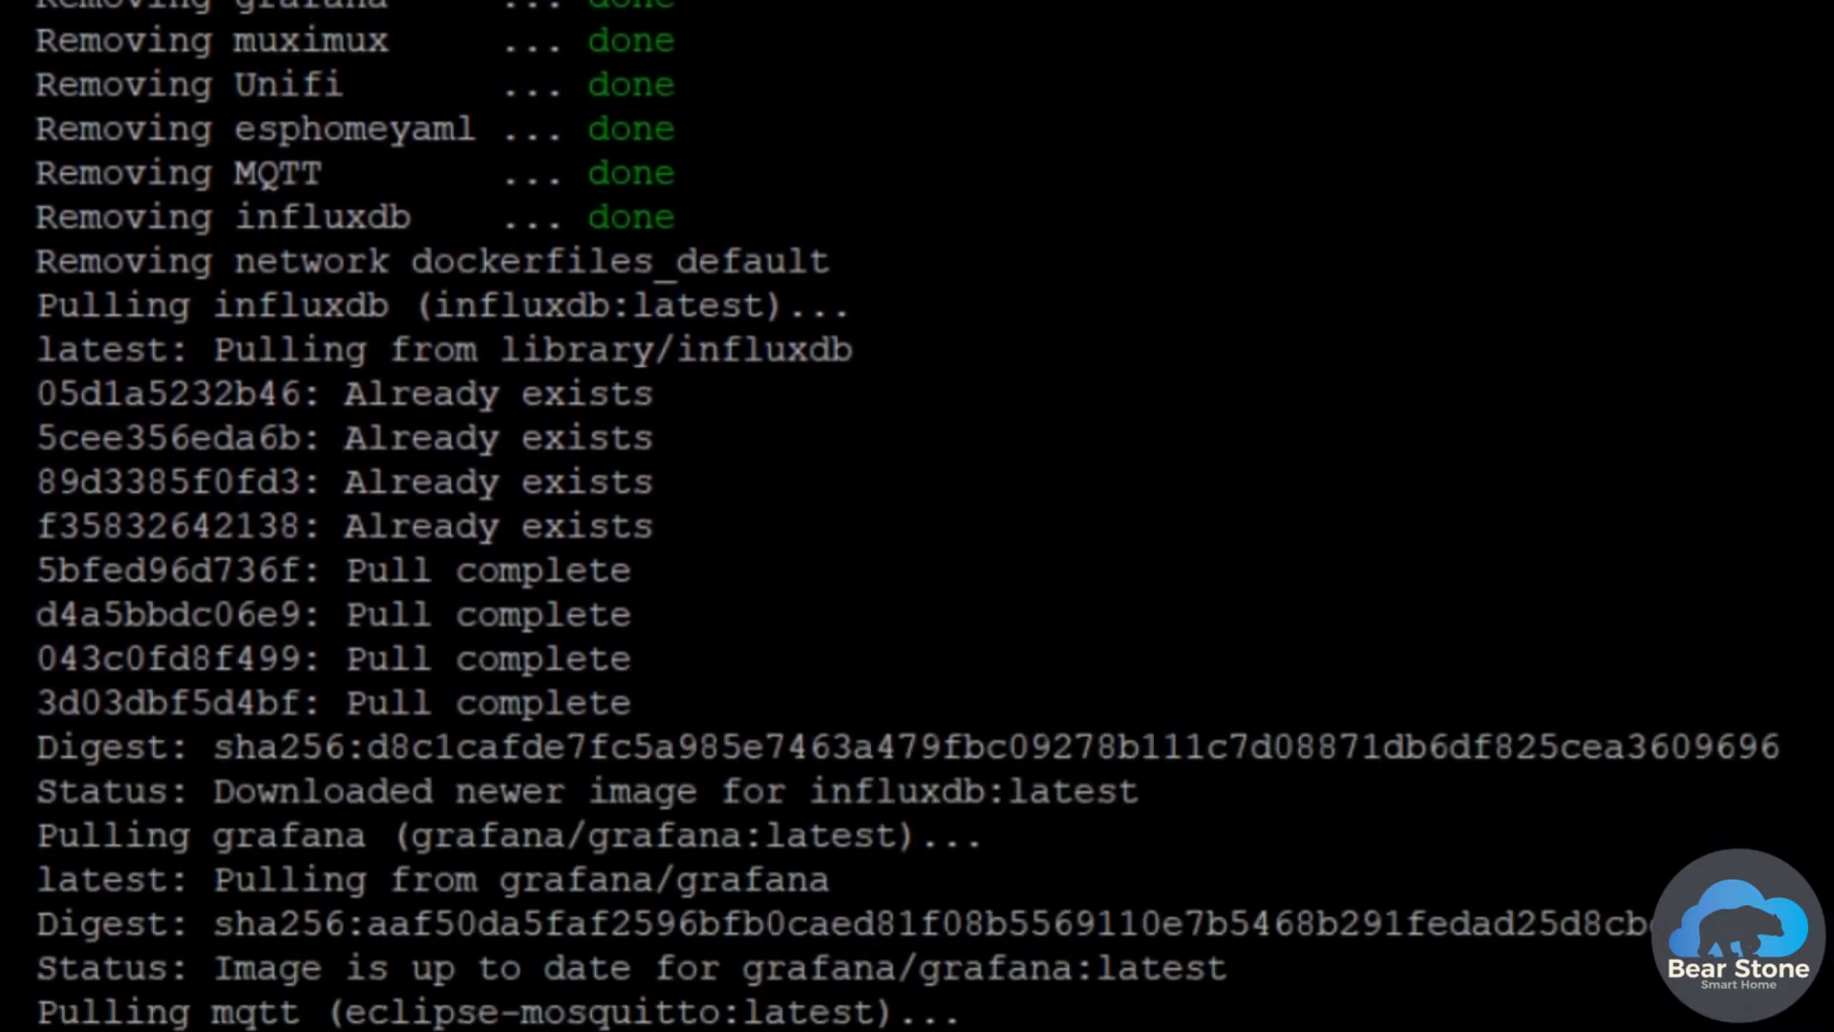
Step: Scroll through the docker-compose down, pull and up output as images are fetched
scroll("down", 3)
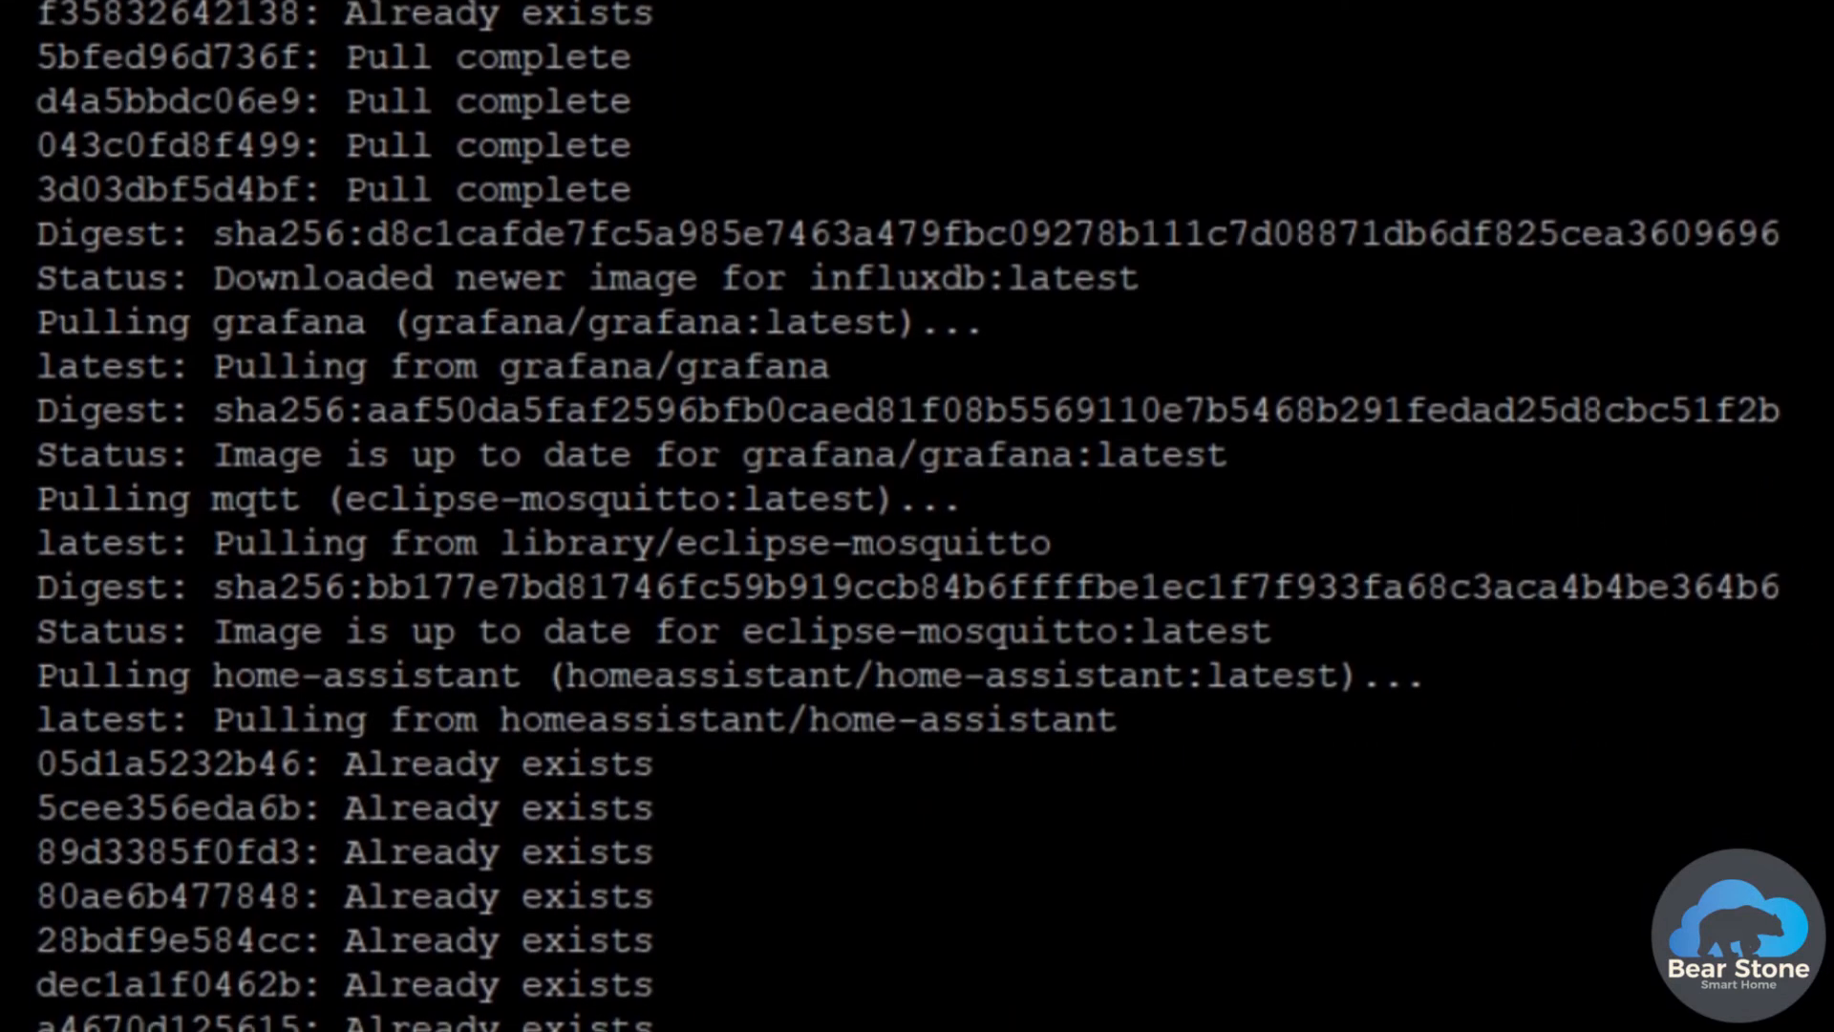
scroll("down", 3)
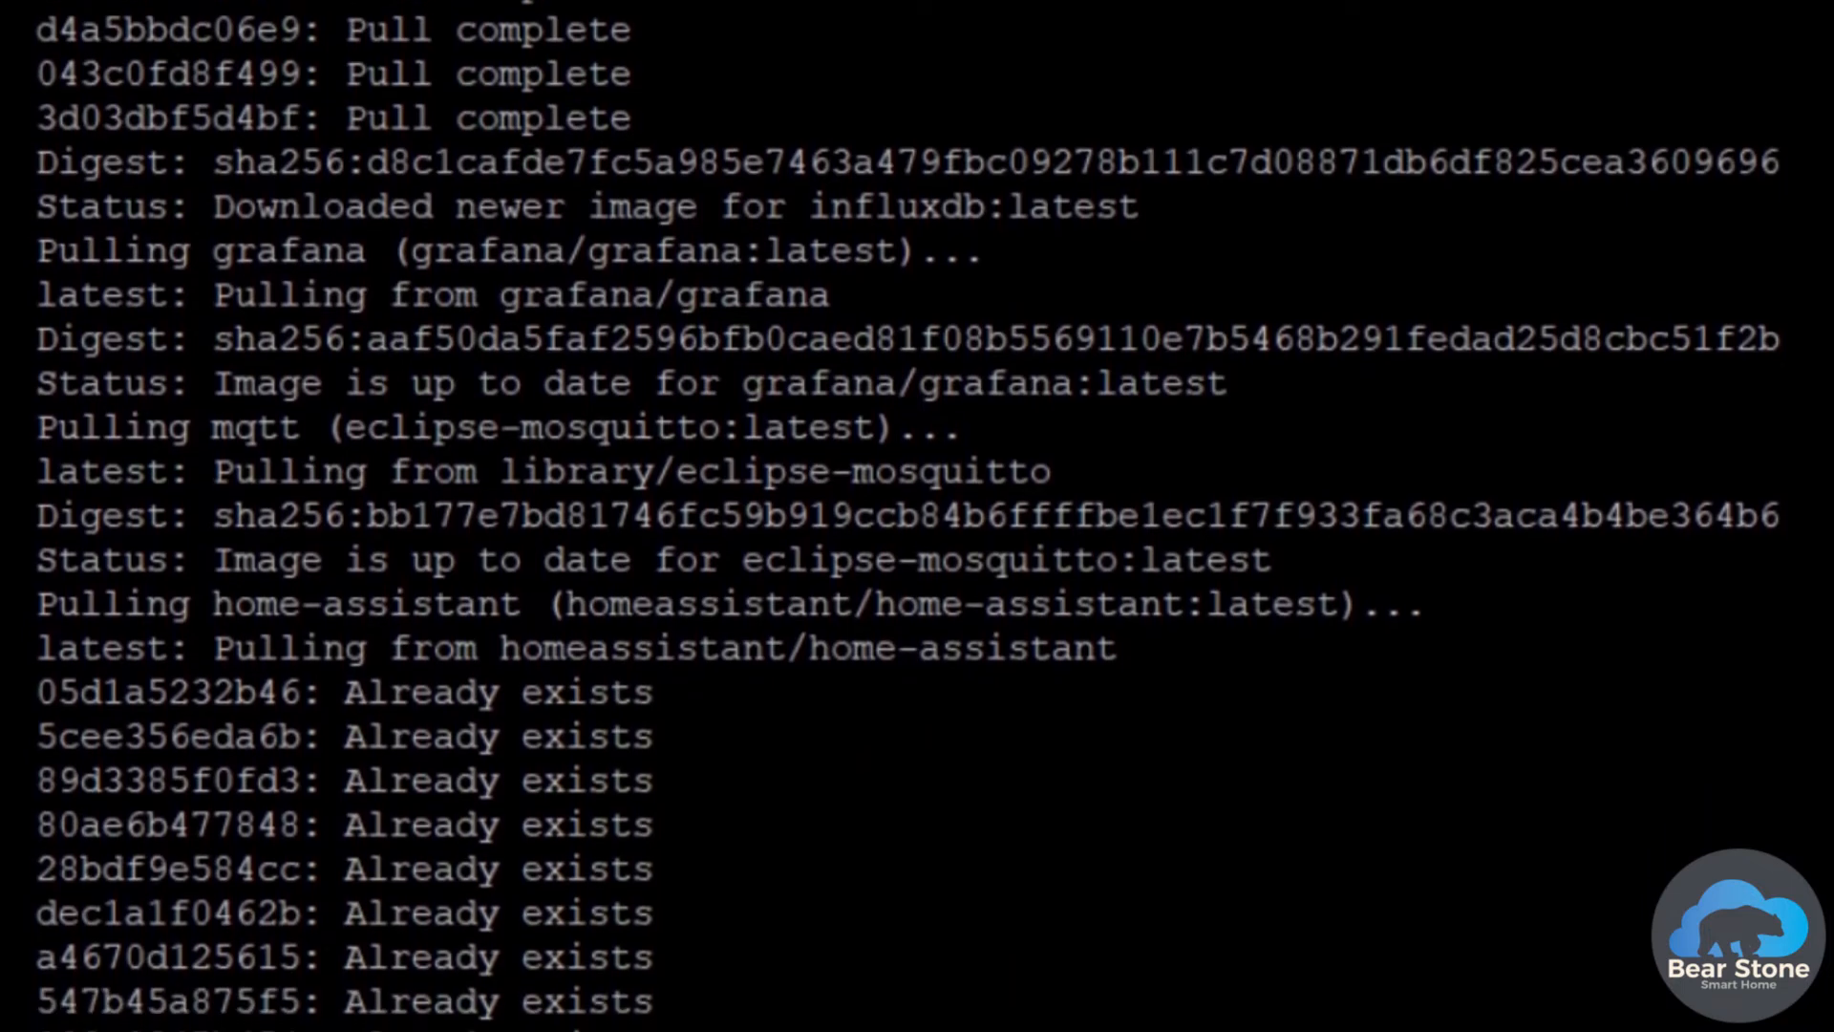
scroll("down", 3)
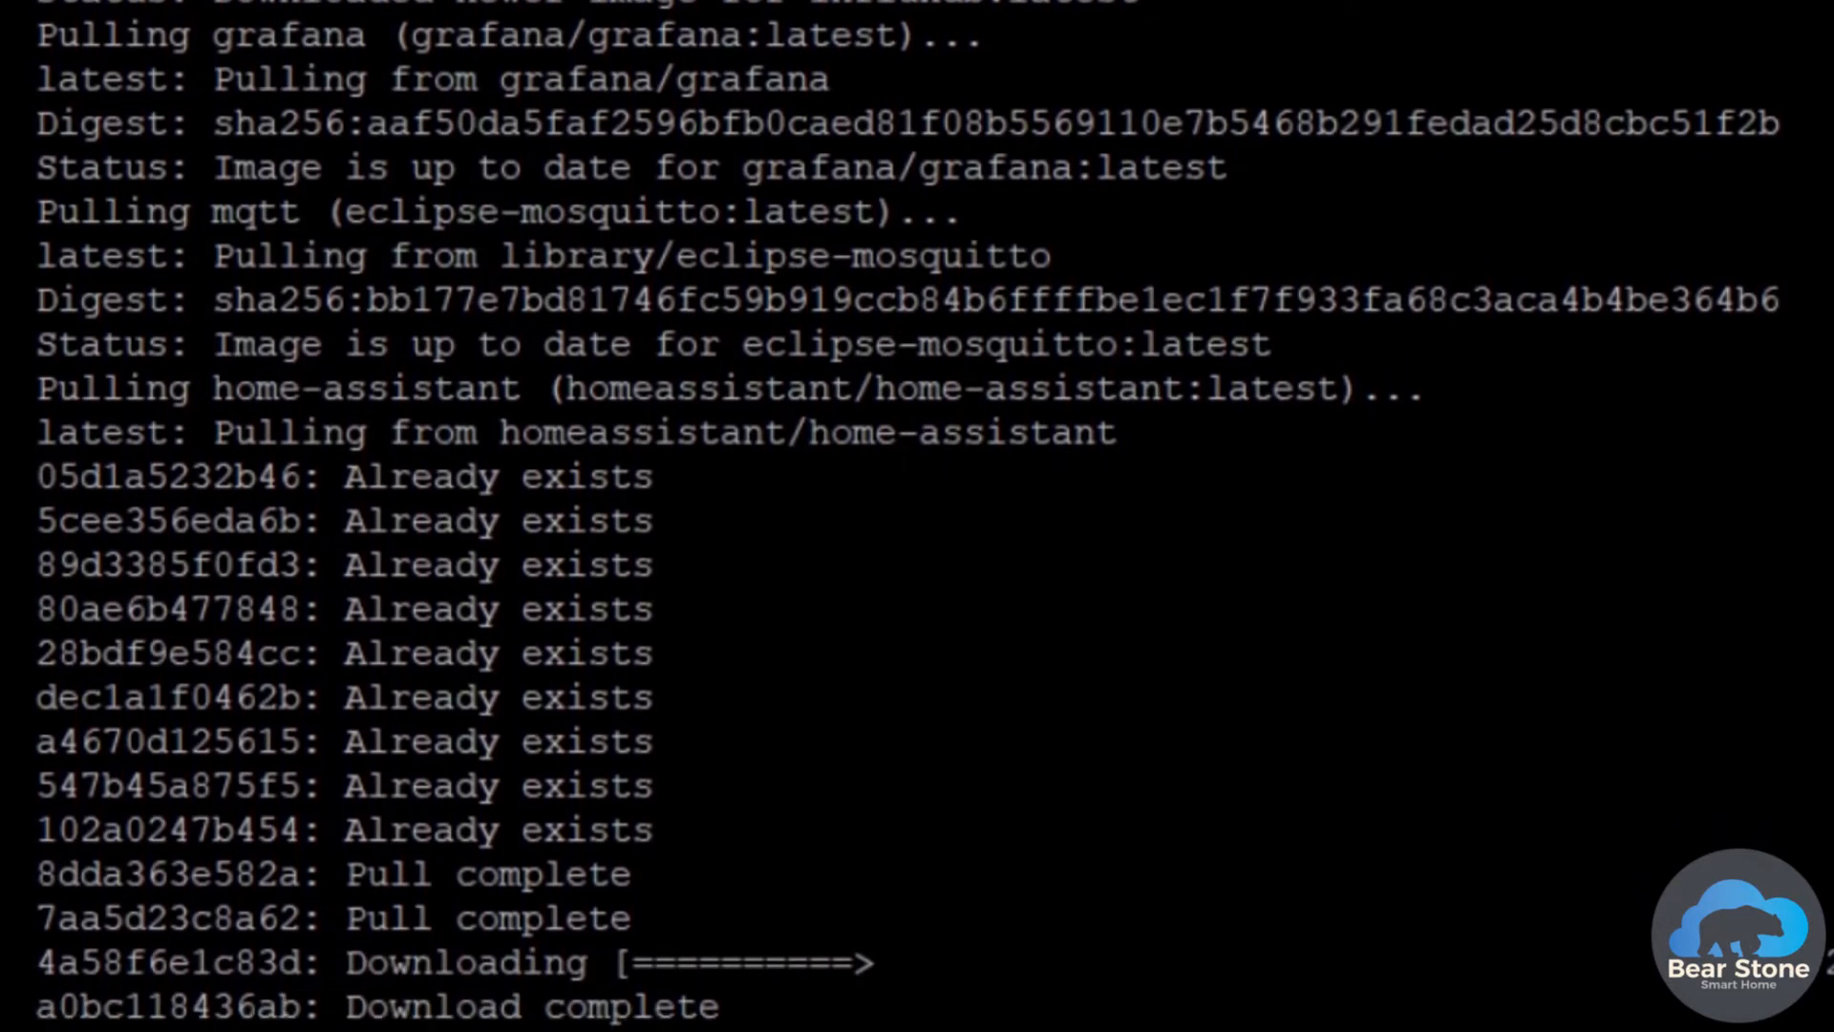
scroll("down", 3)
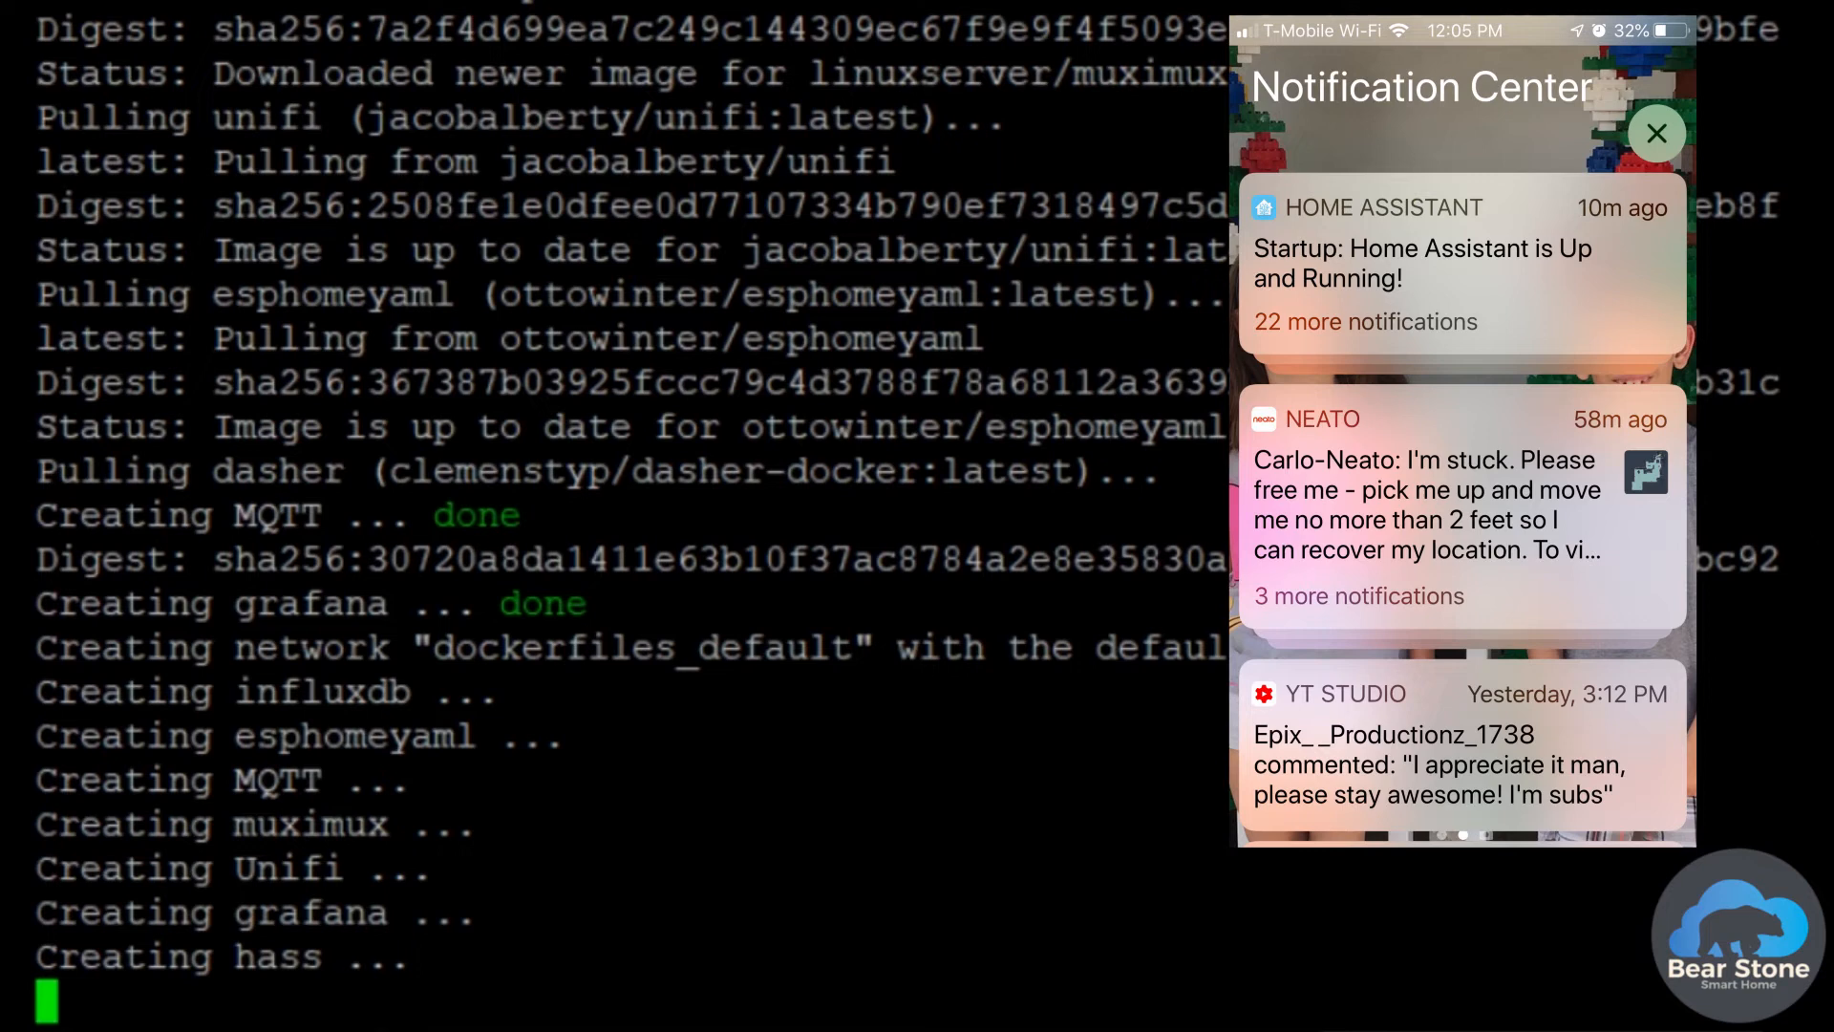
Step: Refocus the terminal, cd back to the home folder and follow the Home Assistant log stream
left_click(1662, 133)
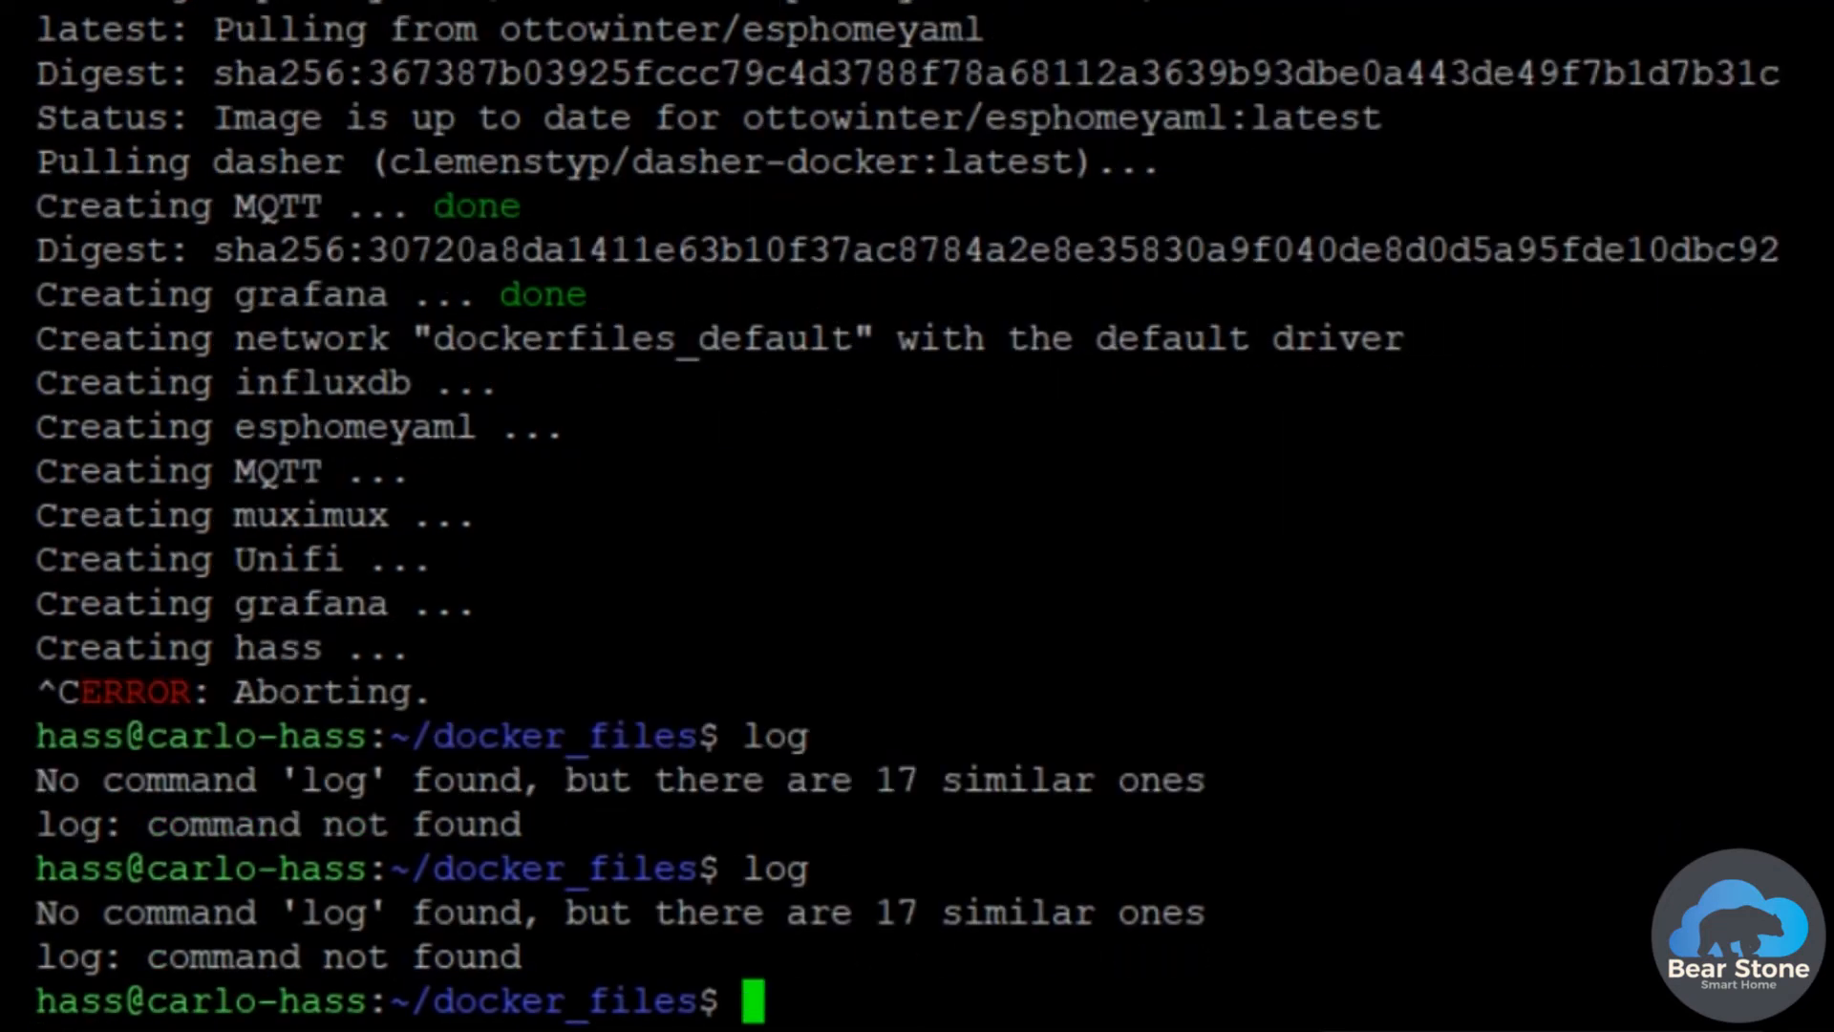
type("cd ..")
type("logs")
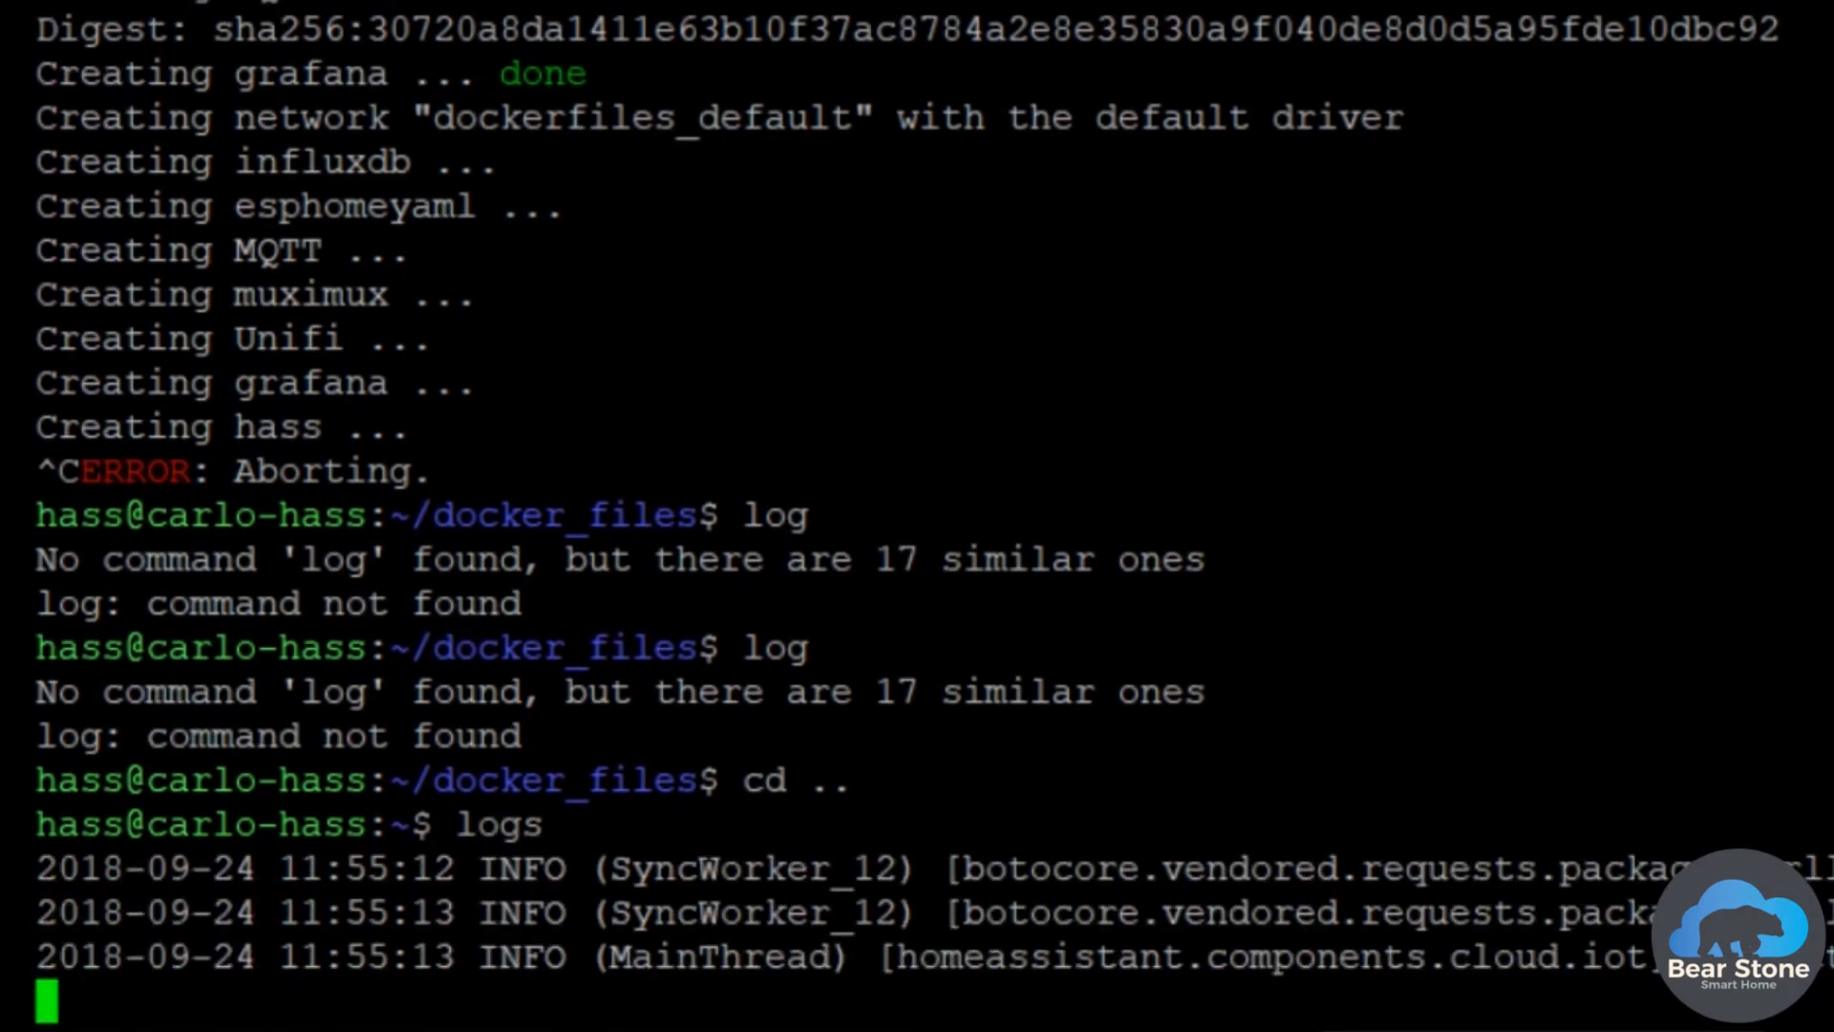
scroll("down", 3)
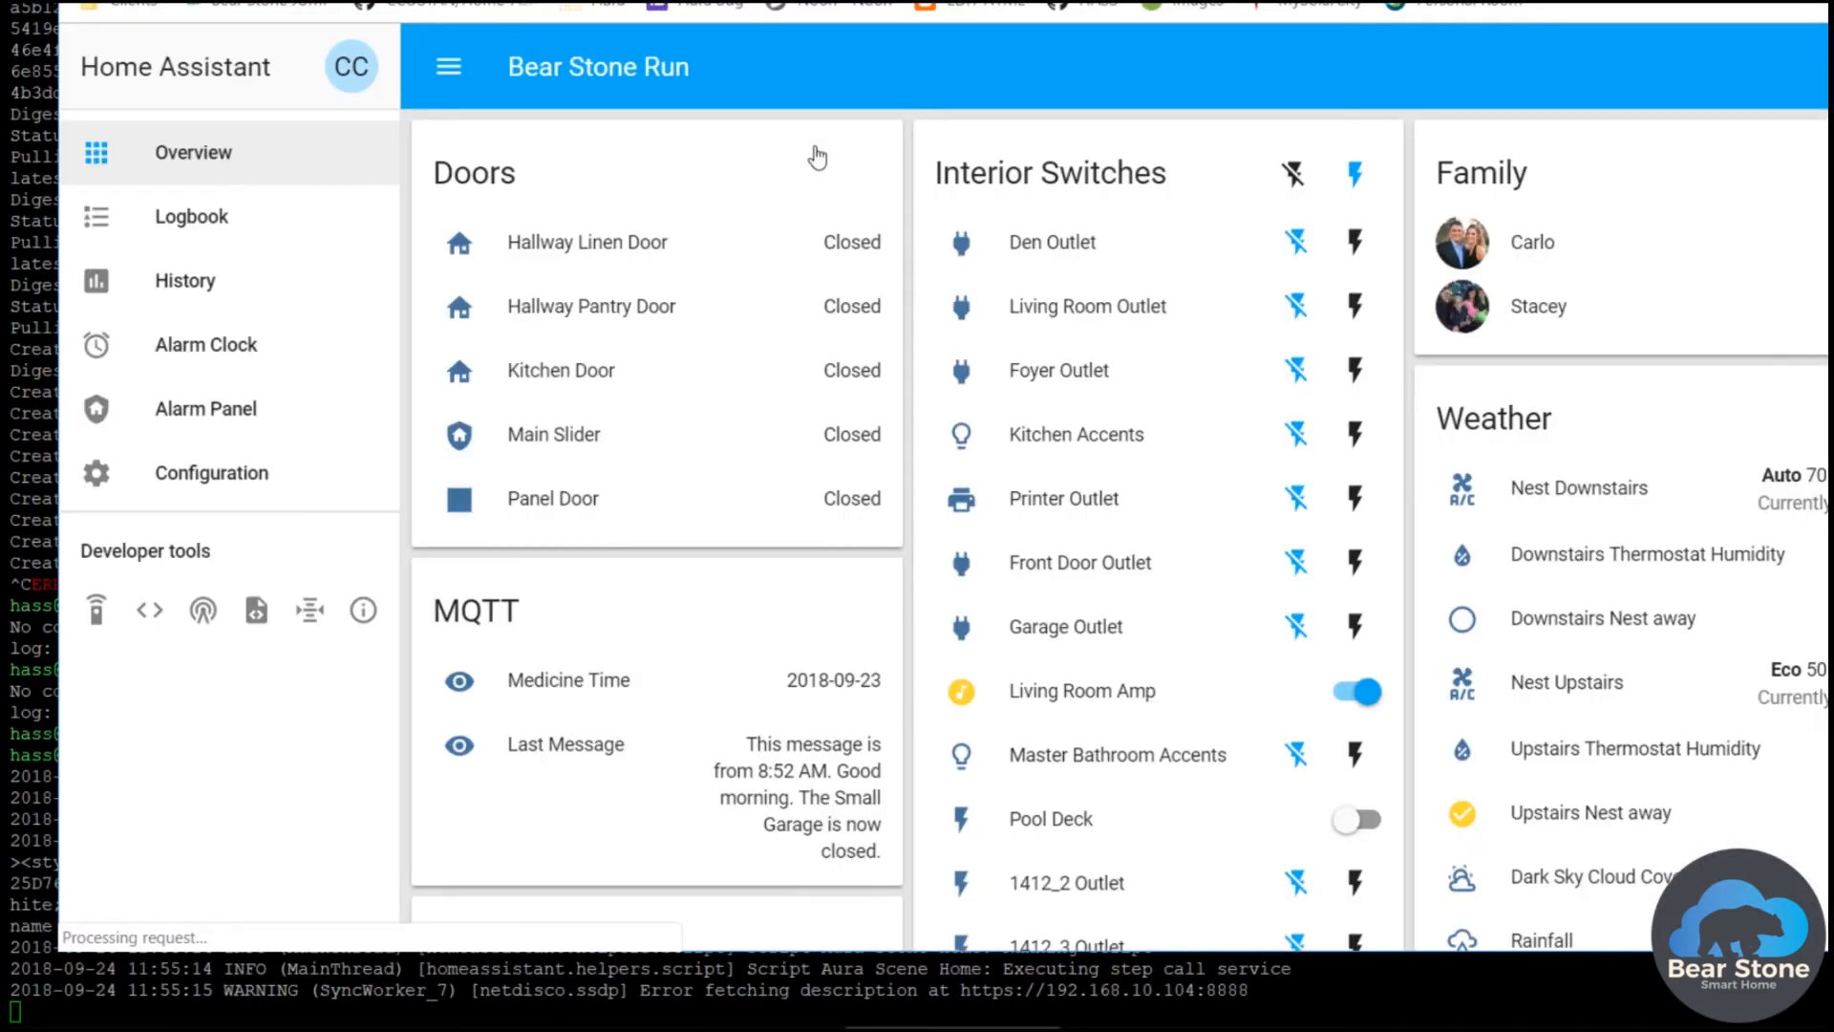
mouse_move(363, 610)
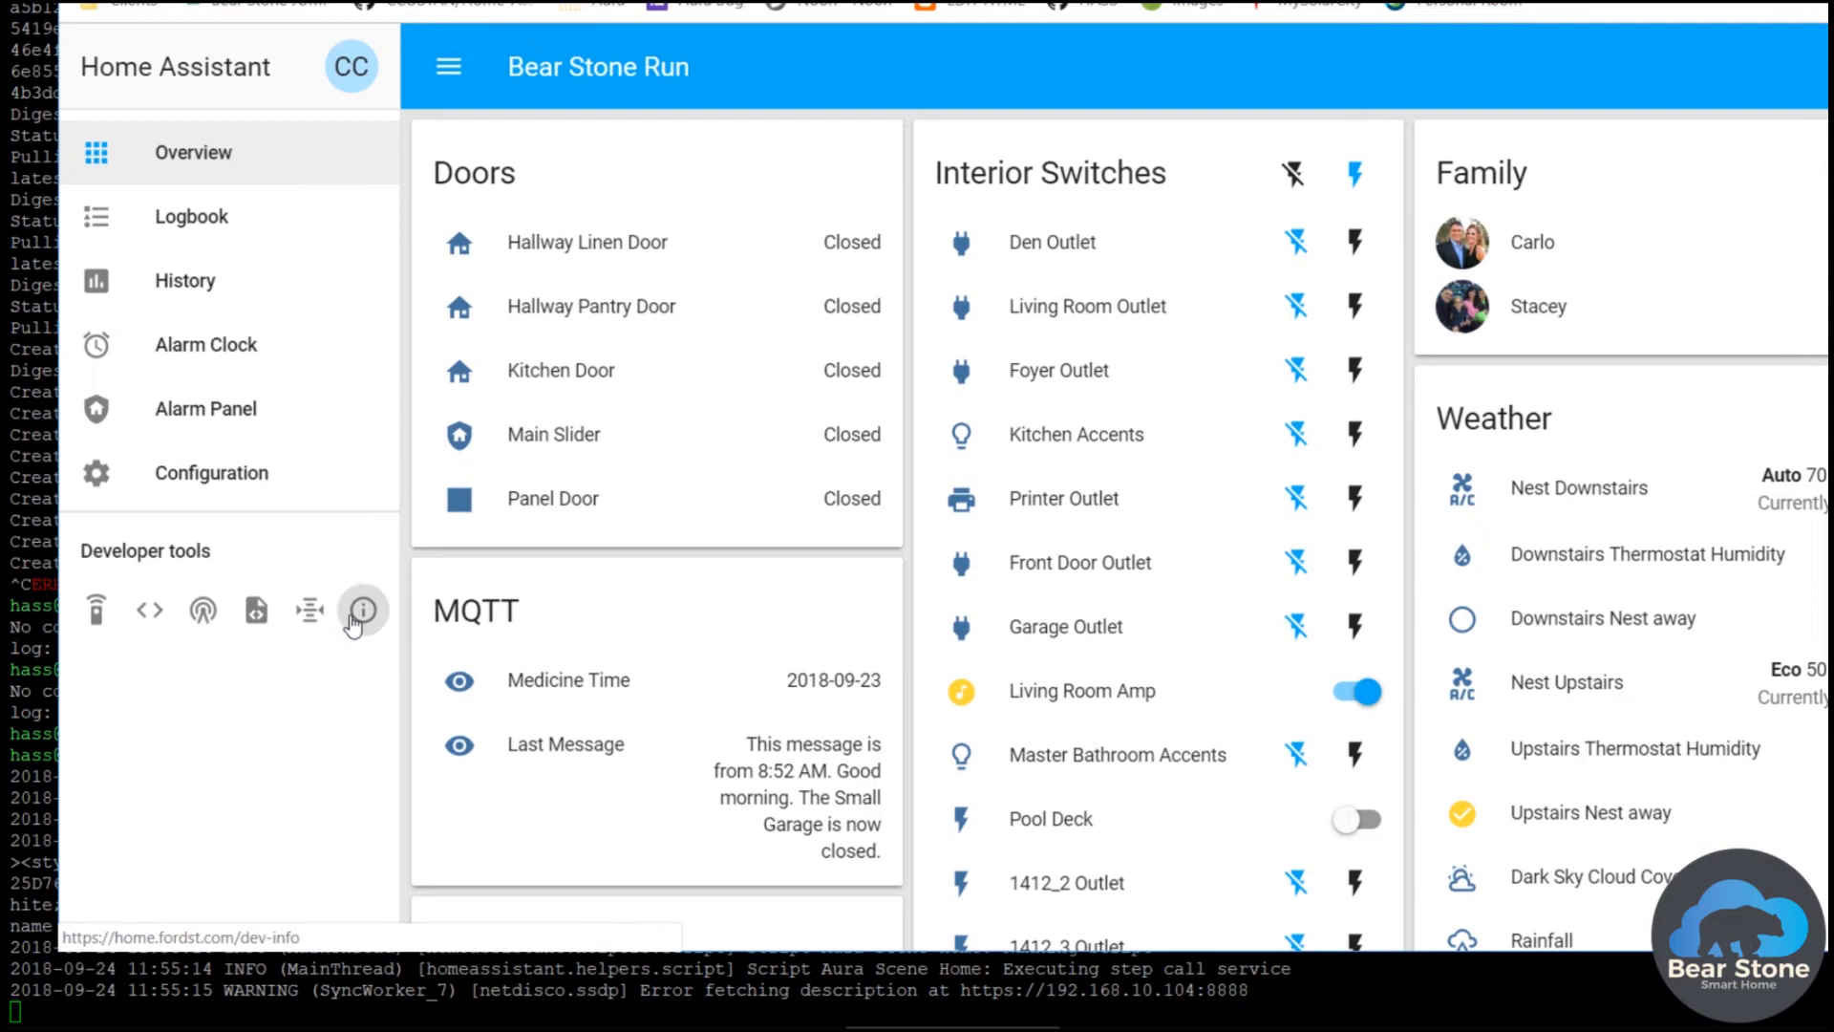
Step: Show the Developer tools info page to verify the upgraded Home Assistant version
left_click(363, 610)
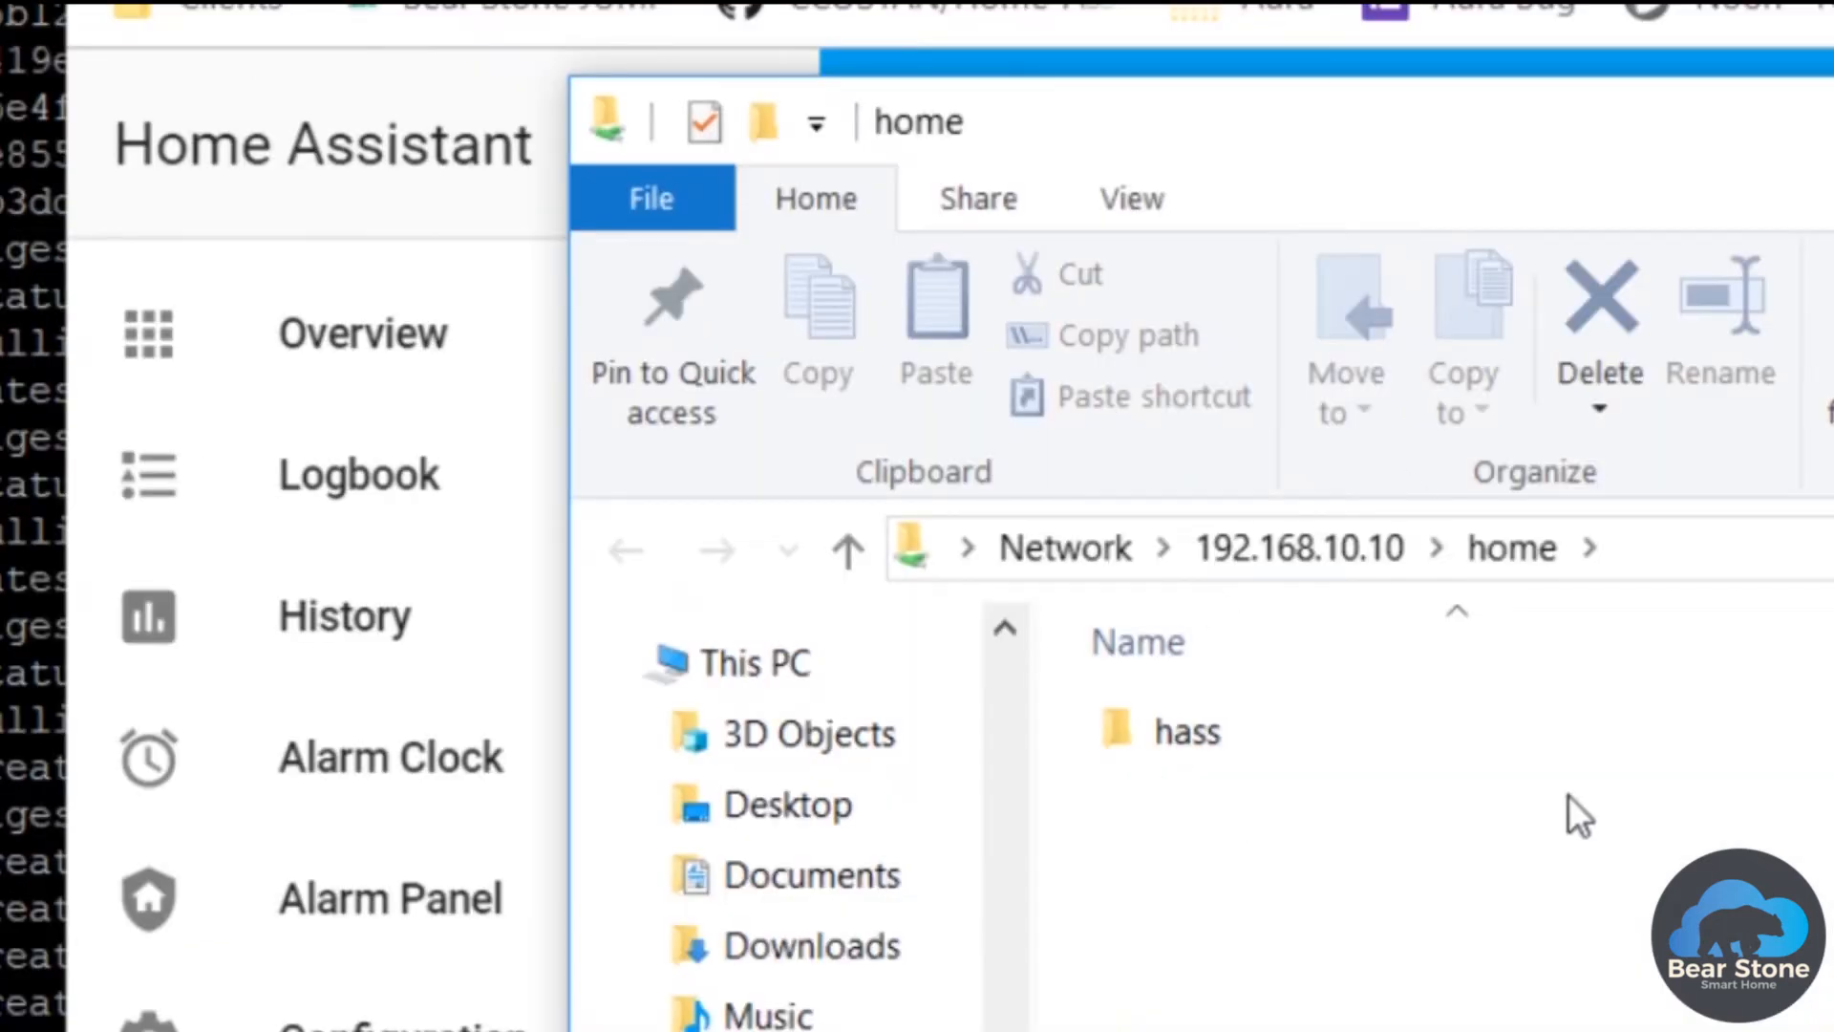
Step: Browse hass/docker_files on the share and edit HAUpdate.sh with Notepad++
double_click(1187, 730)
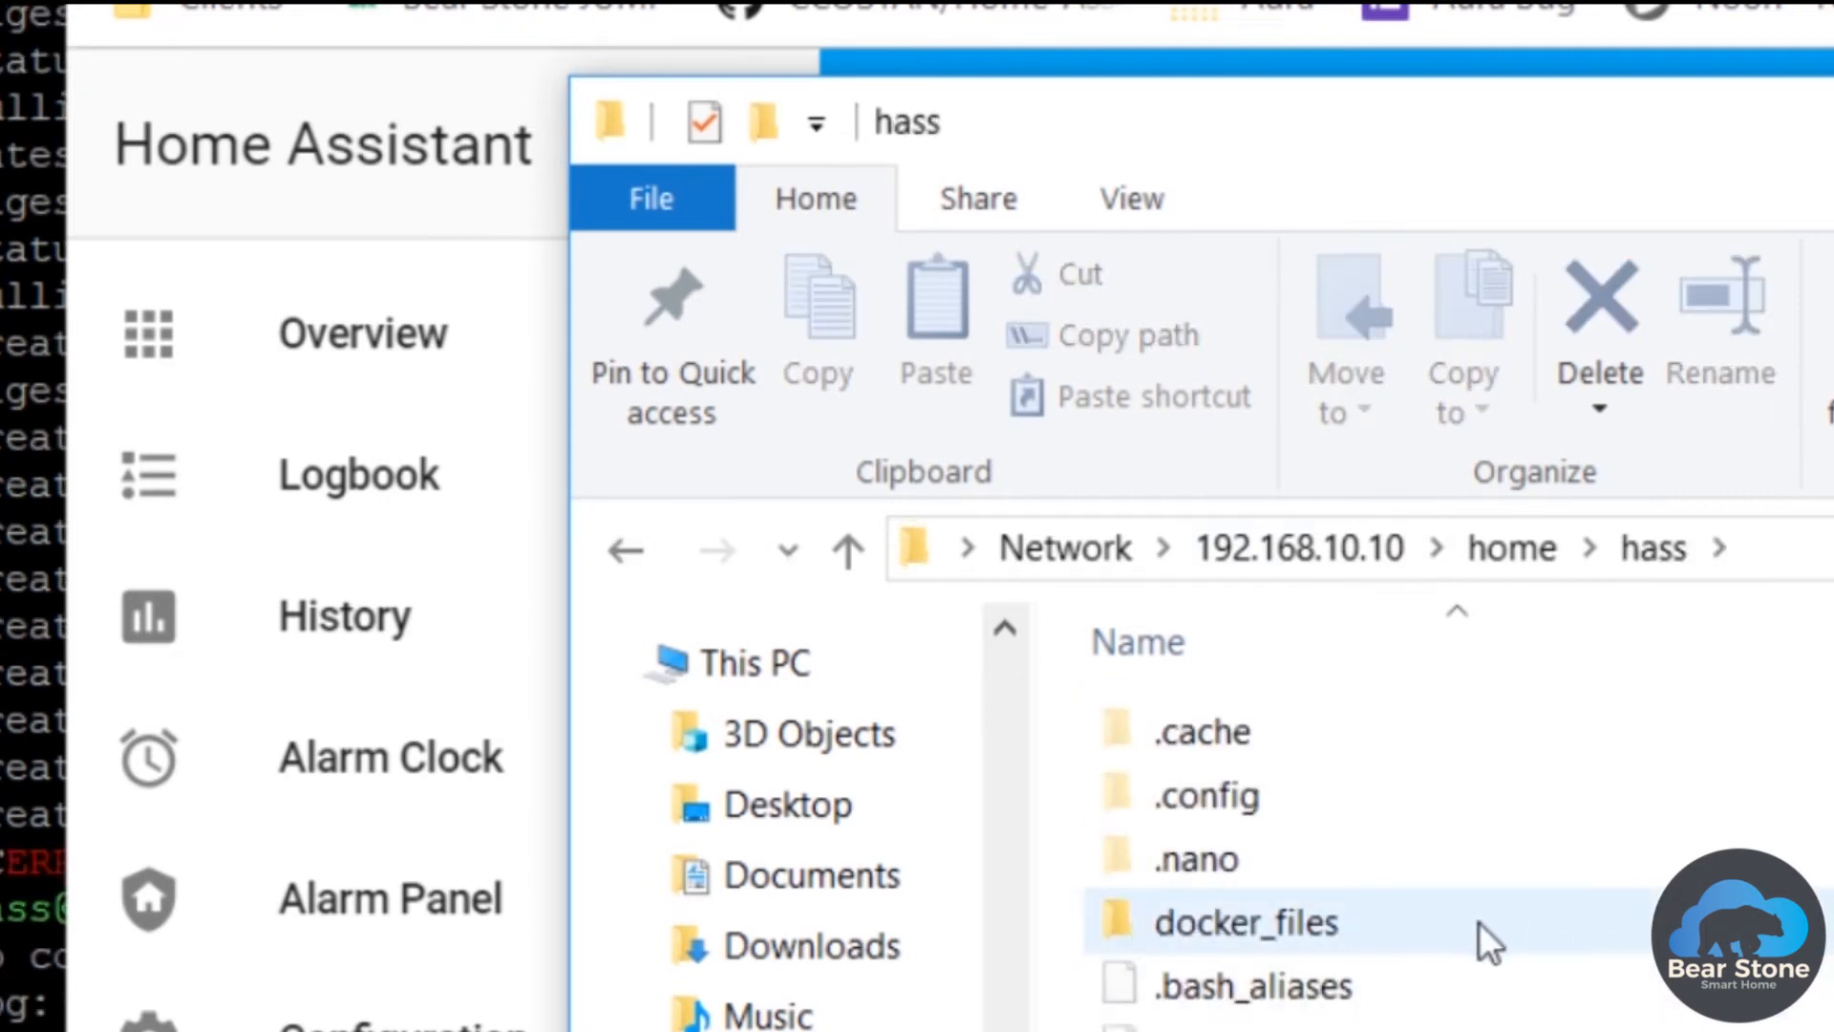
double_click(1244, 923)
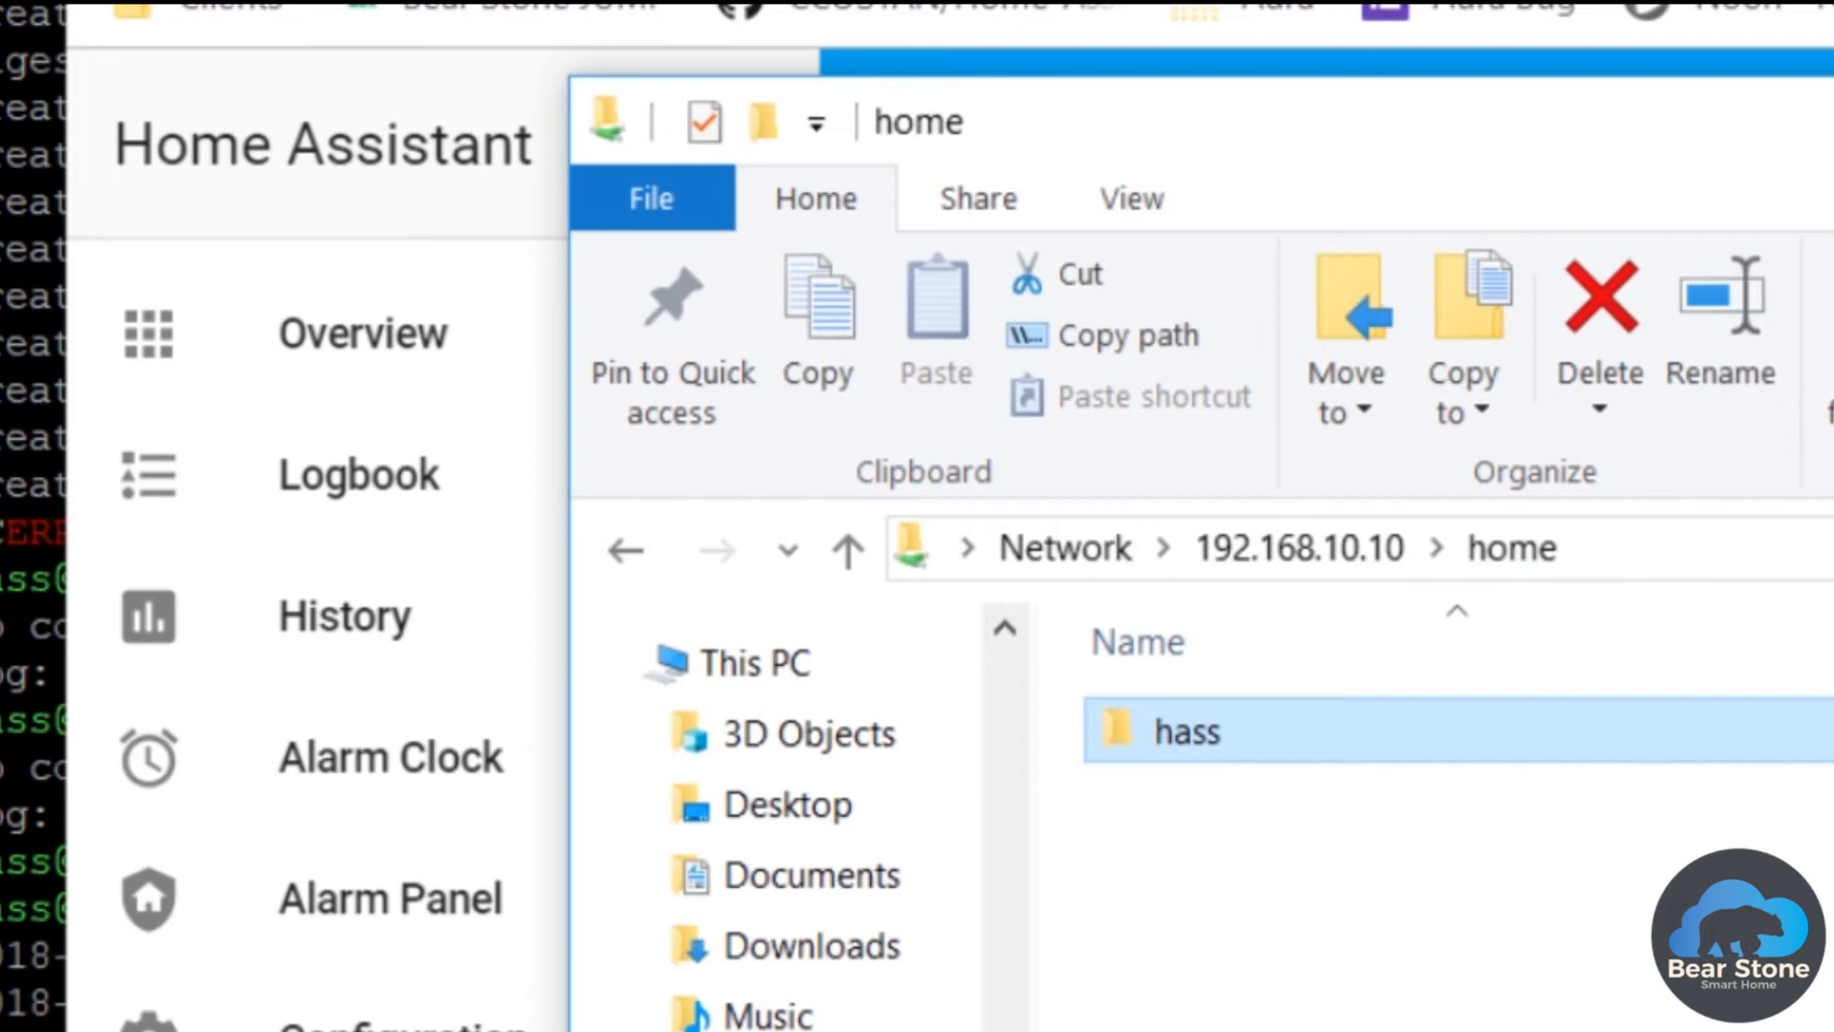
double_click(1194, 732)
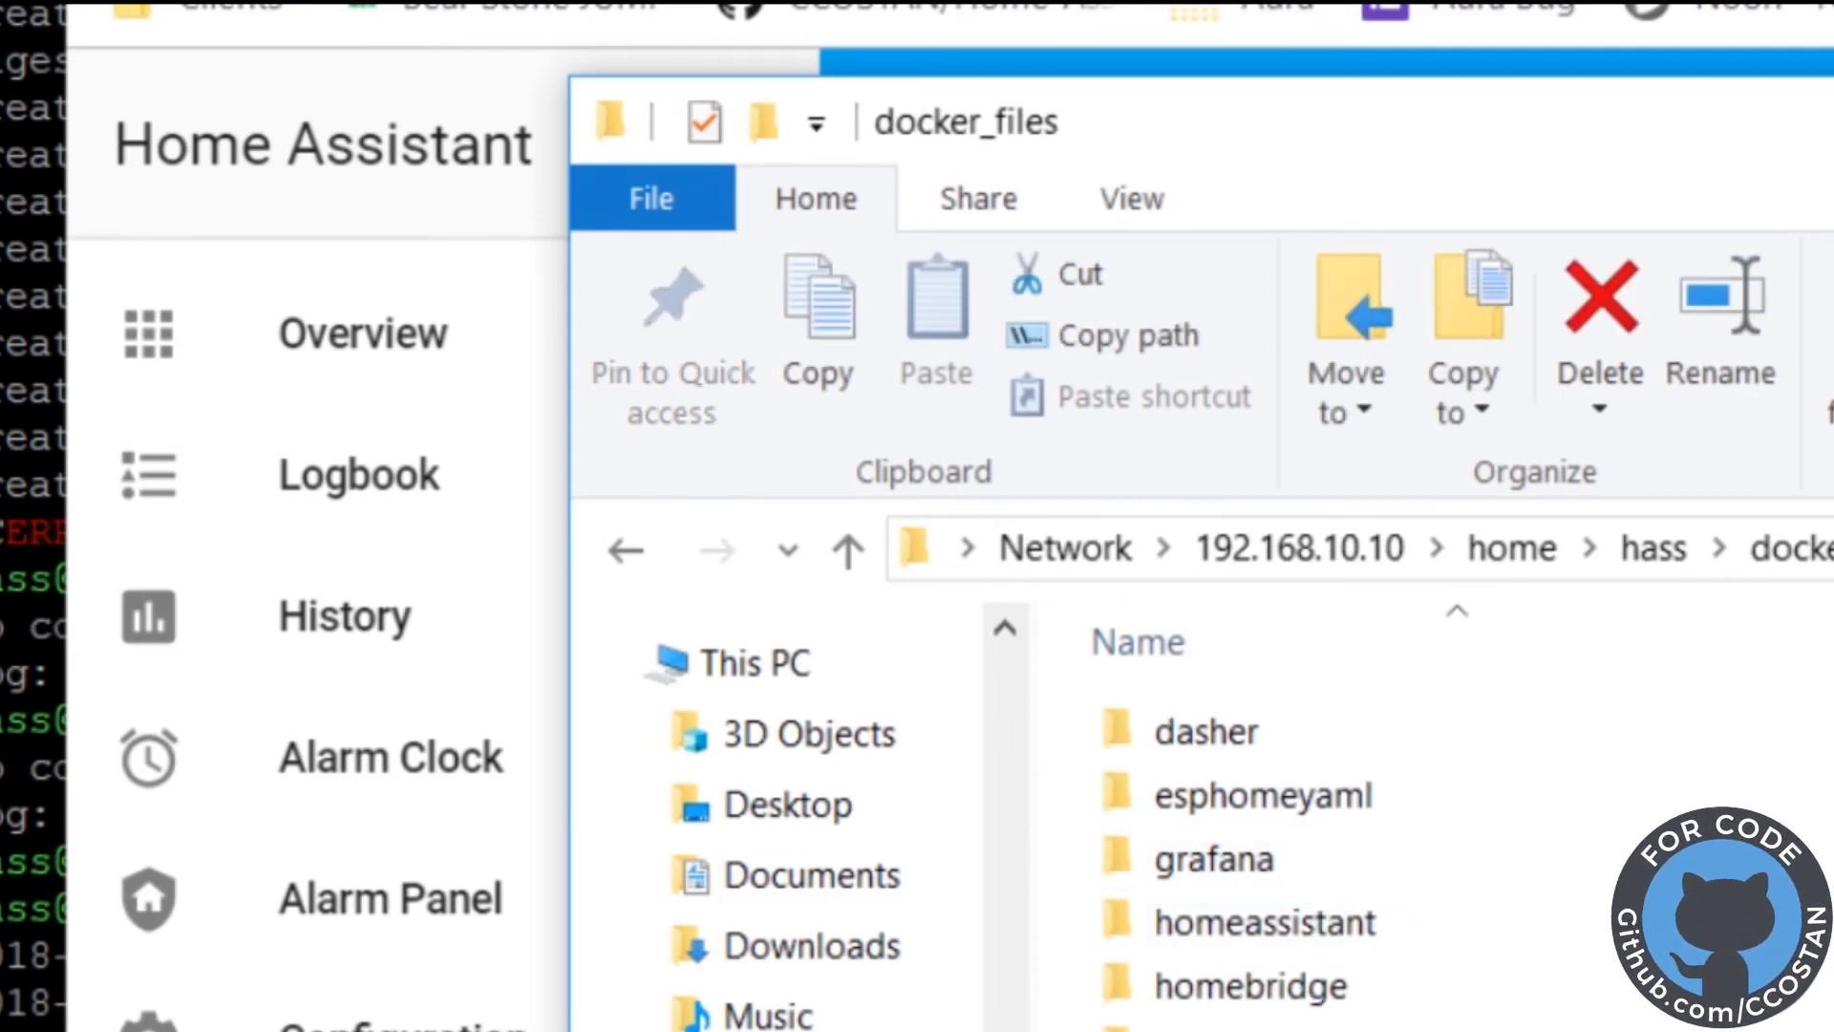
right_click(1204, 730)
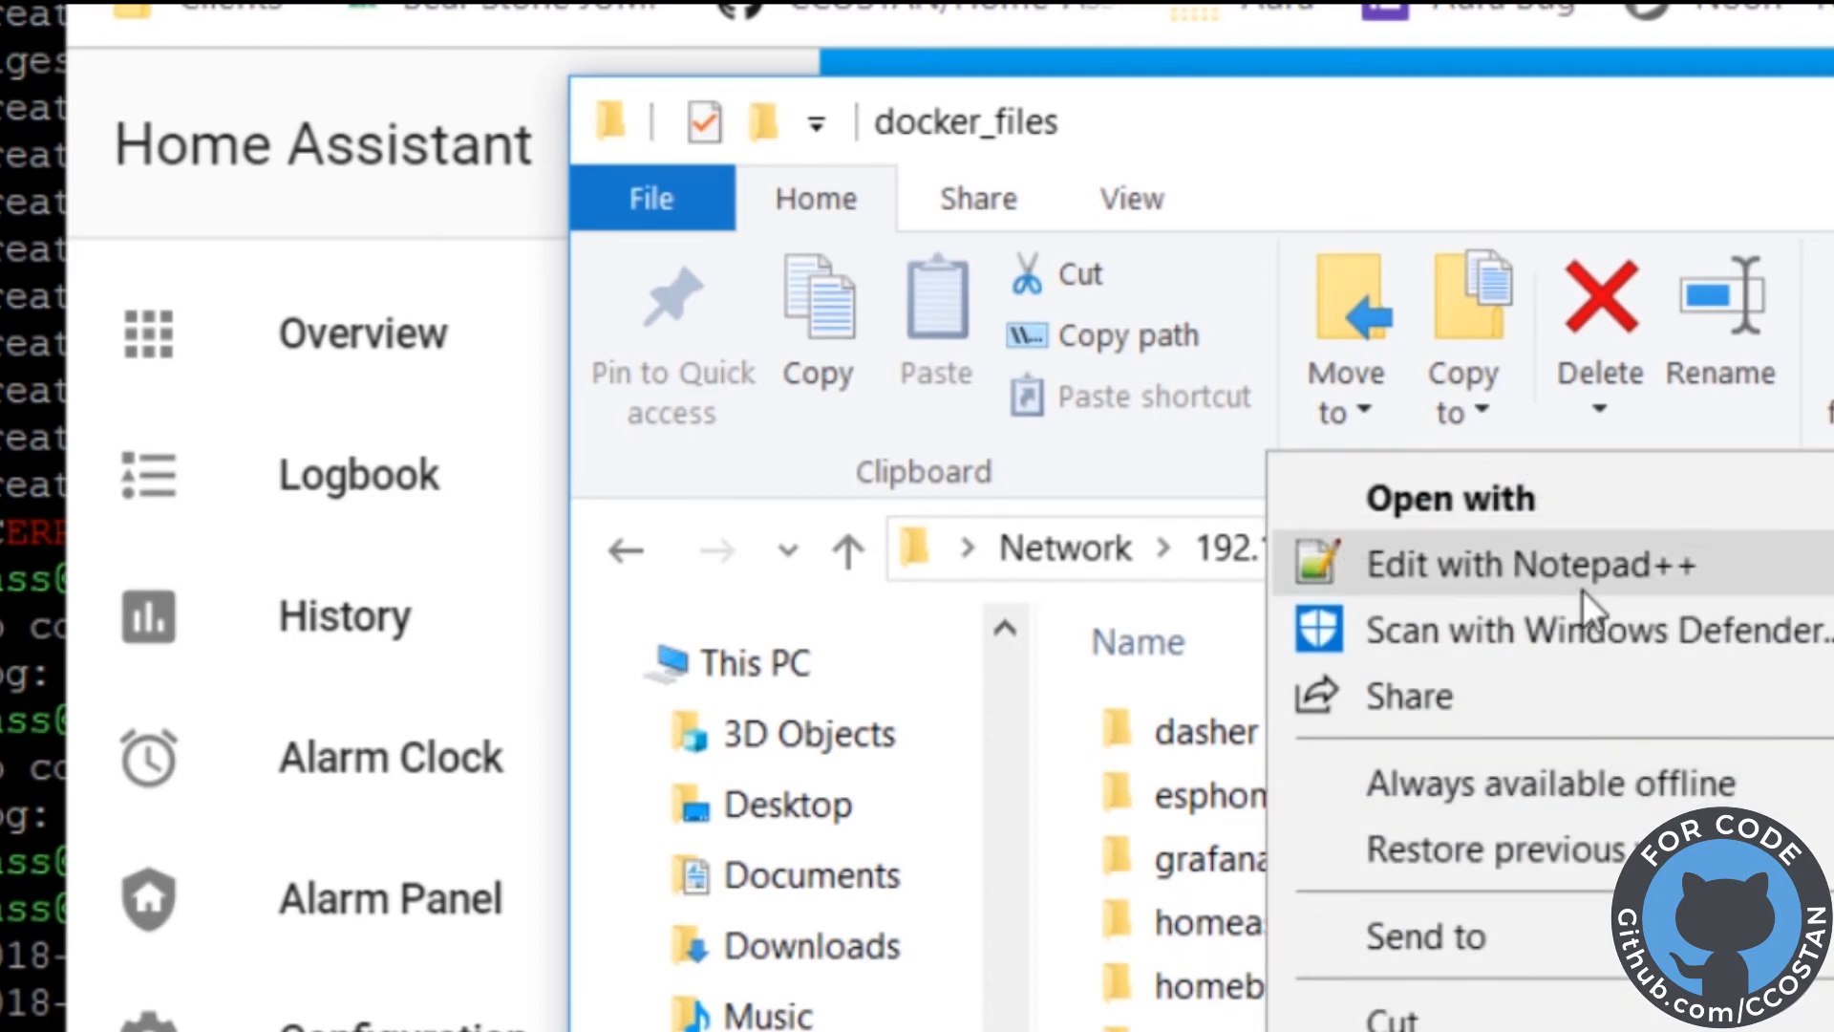
left_click(1536, 564)
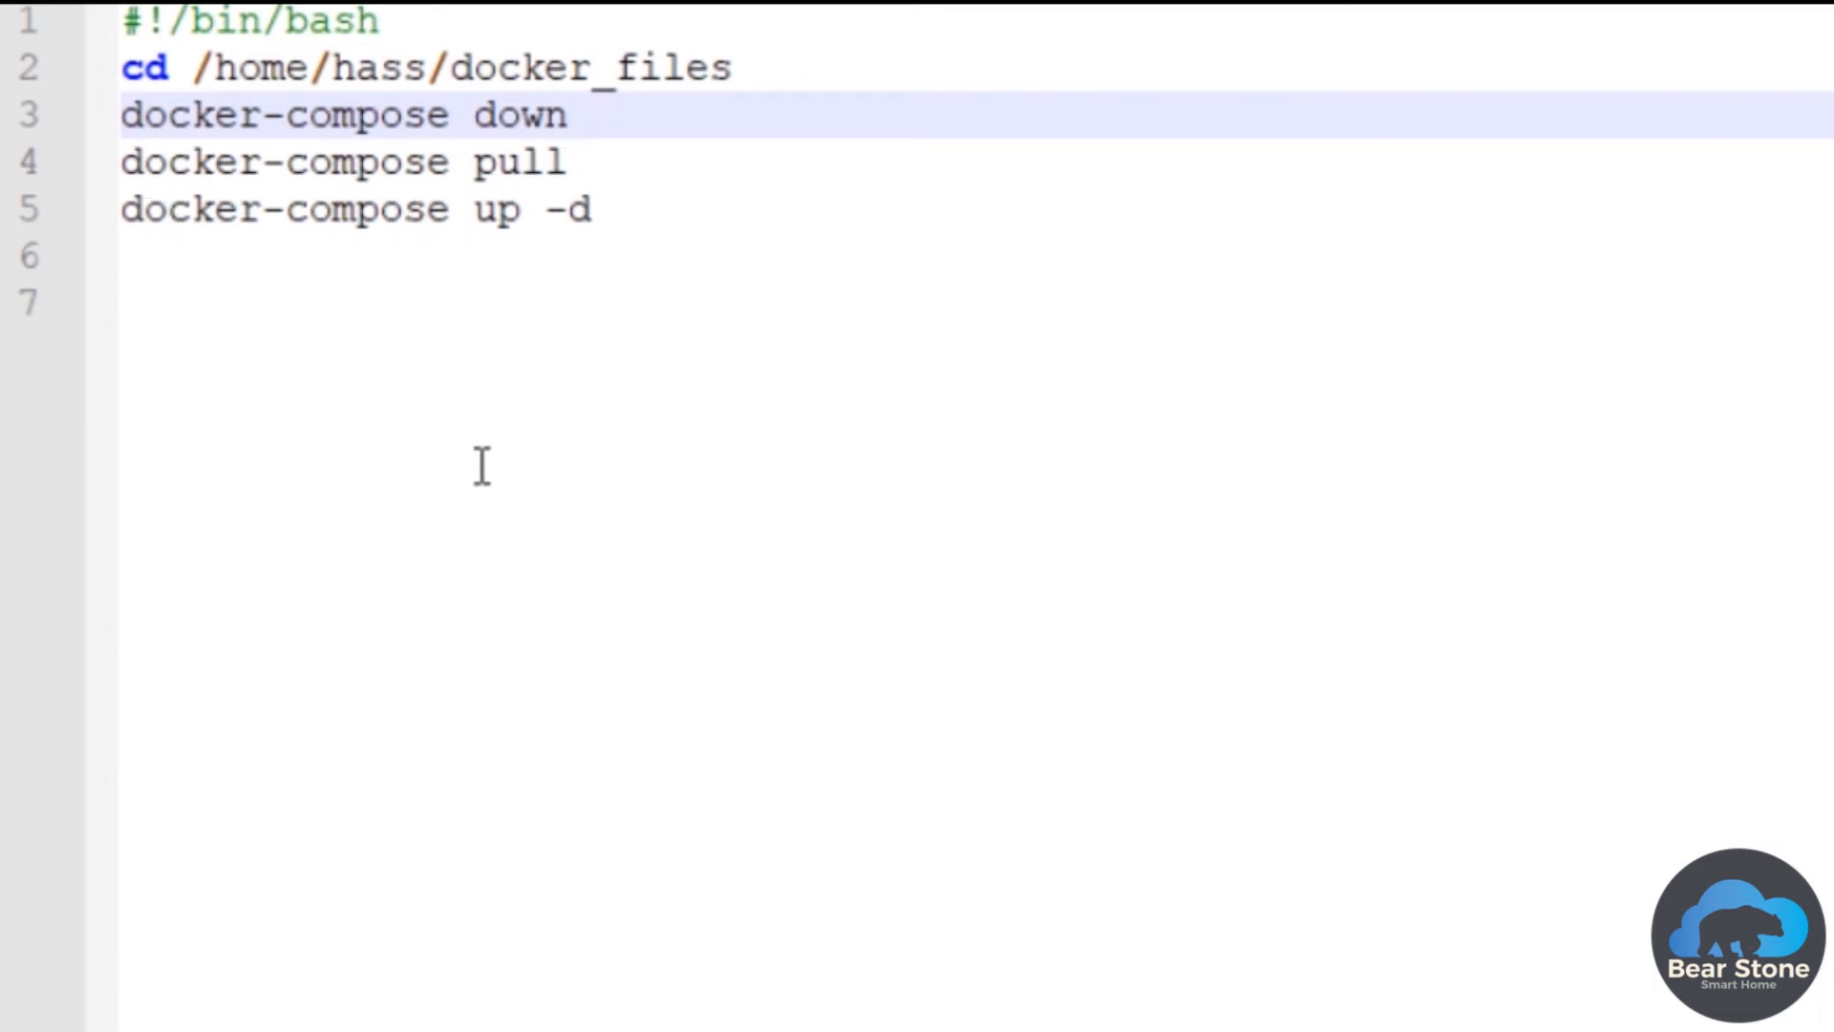
Step: Inspect the docker-compose down line of HAUpdate.sh in the editor
left_click(601, 114)
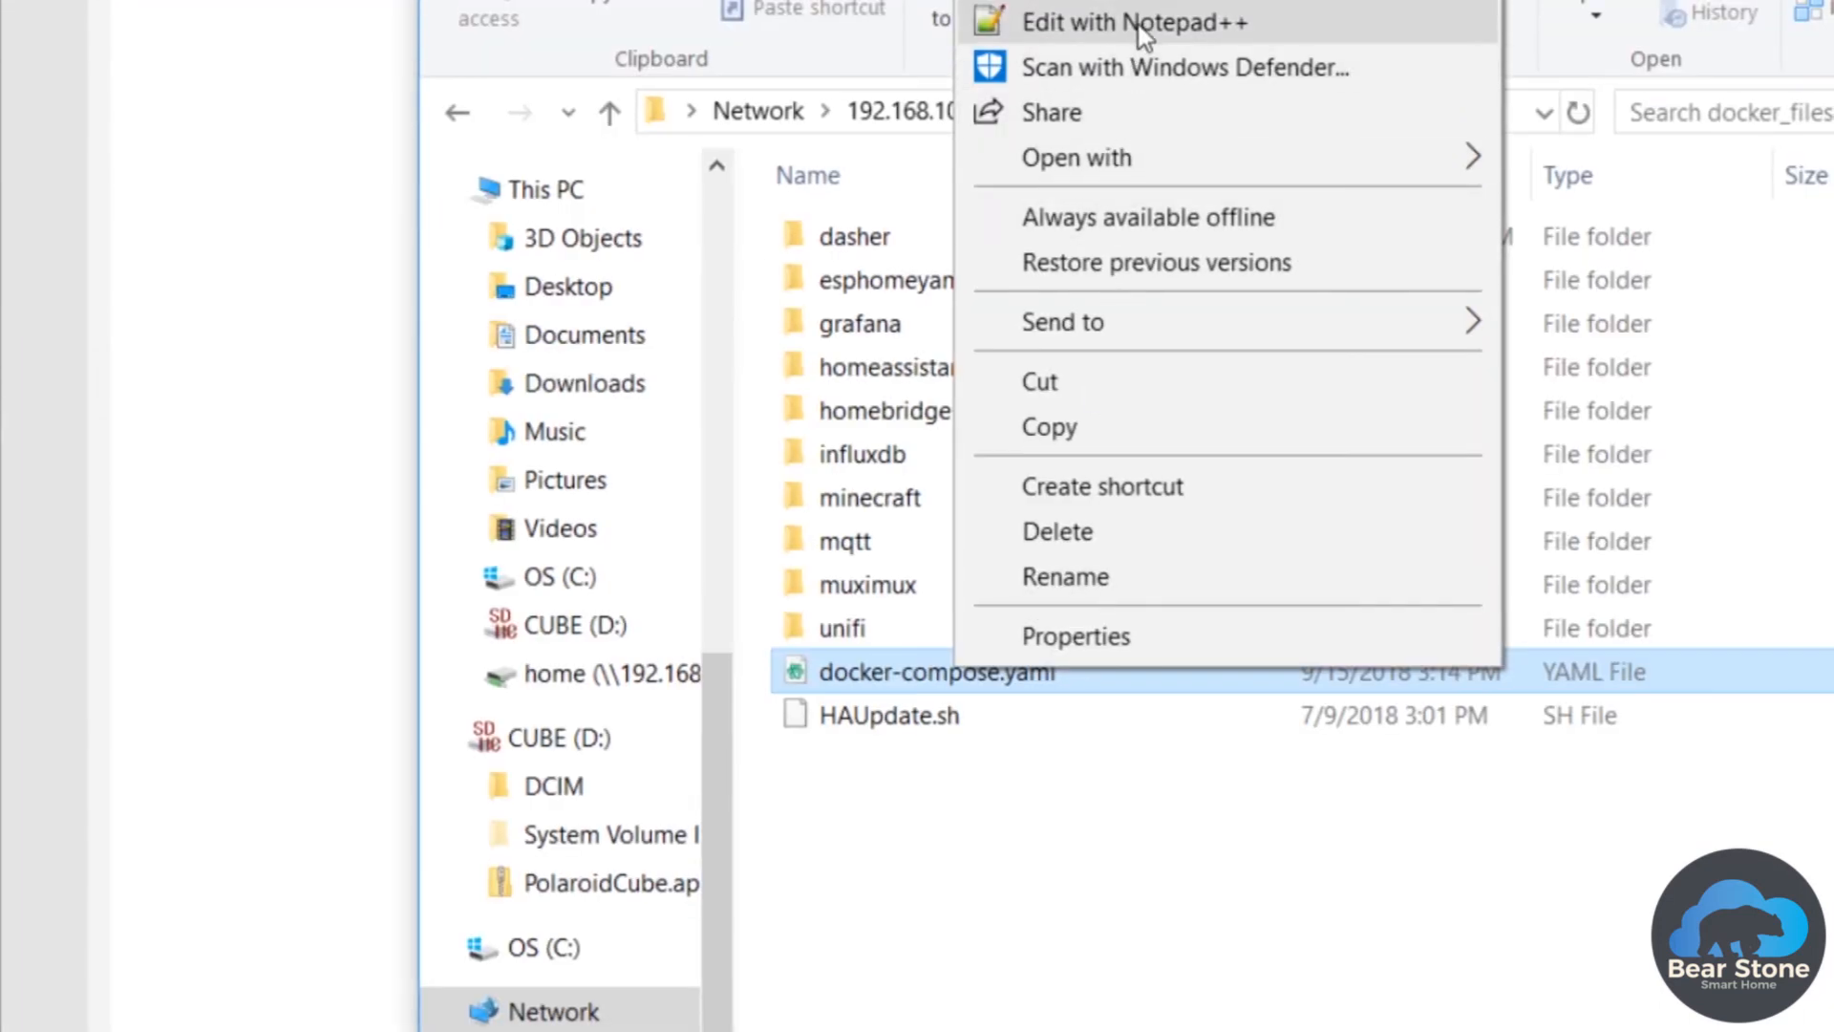
Step: Edit docker-compose.yaml from docker_files with Notepad++
left_click(1141, 23)
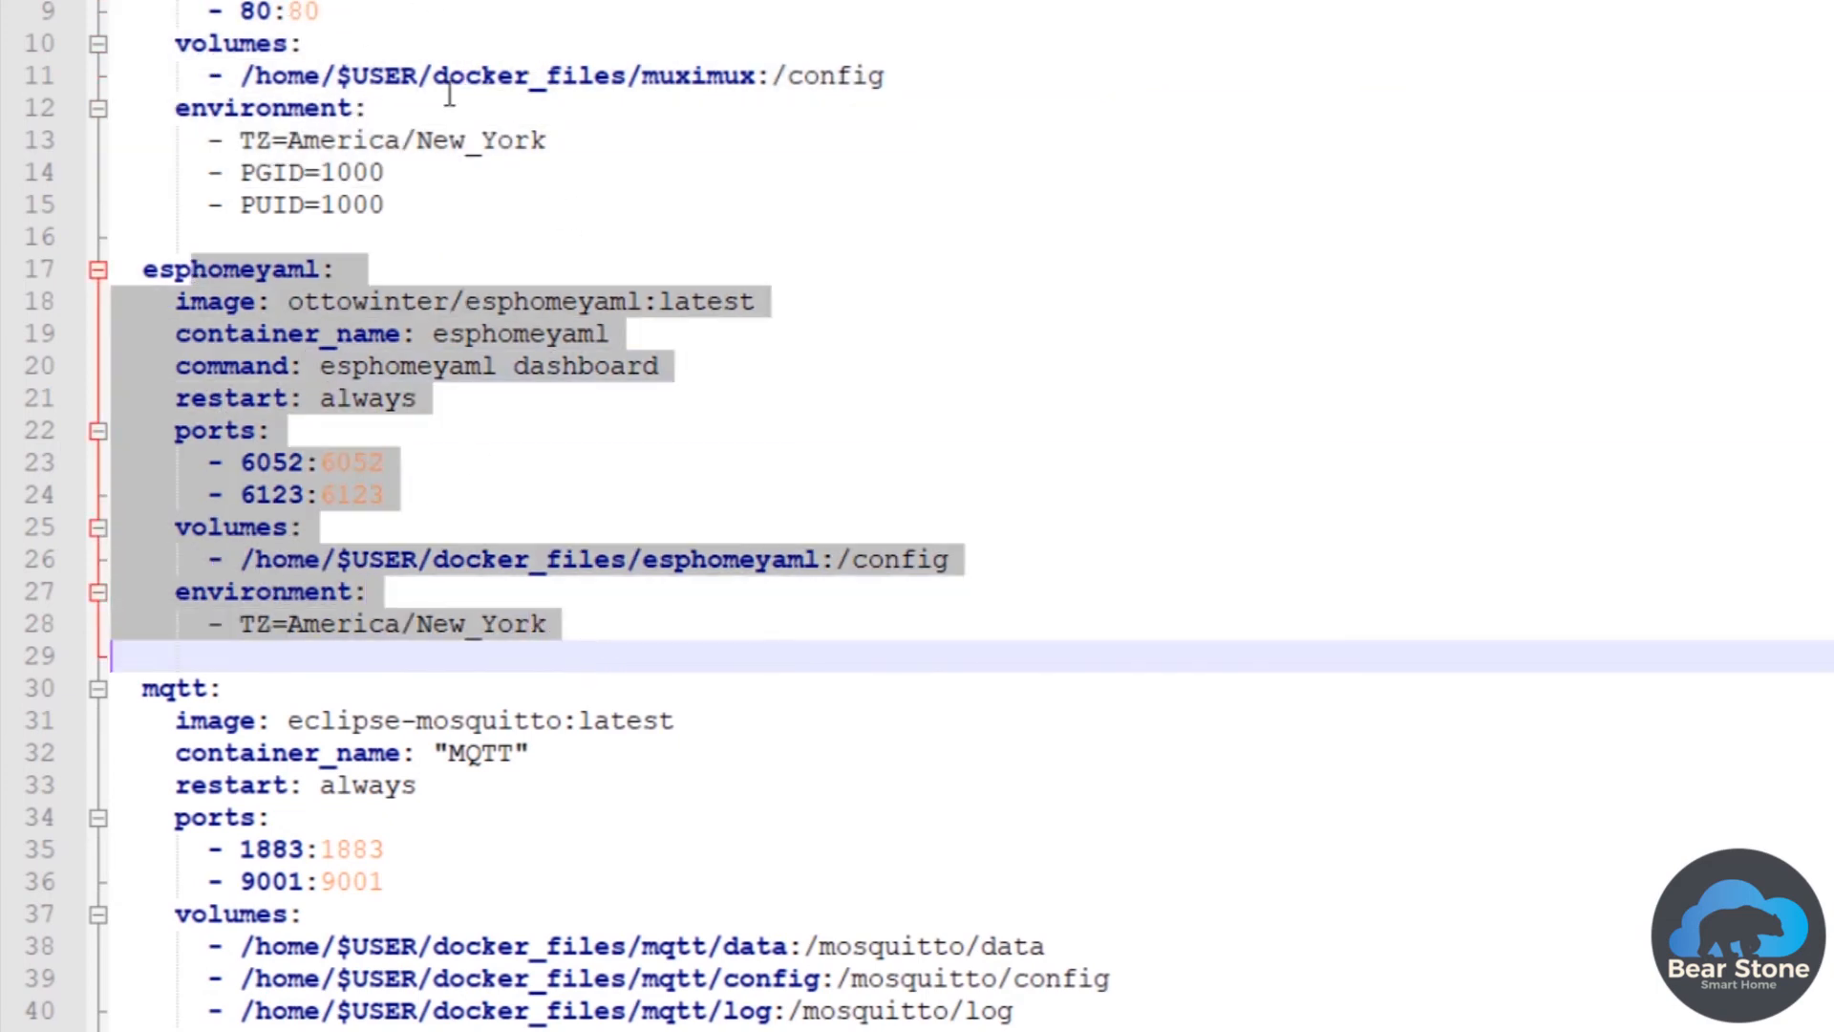
mouse_move(596, 910)
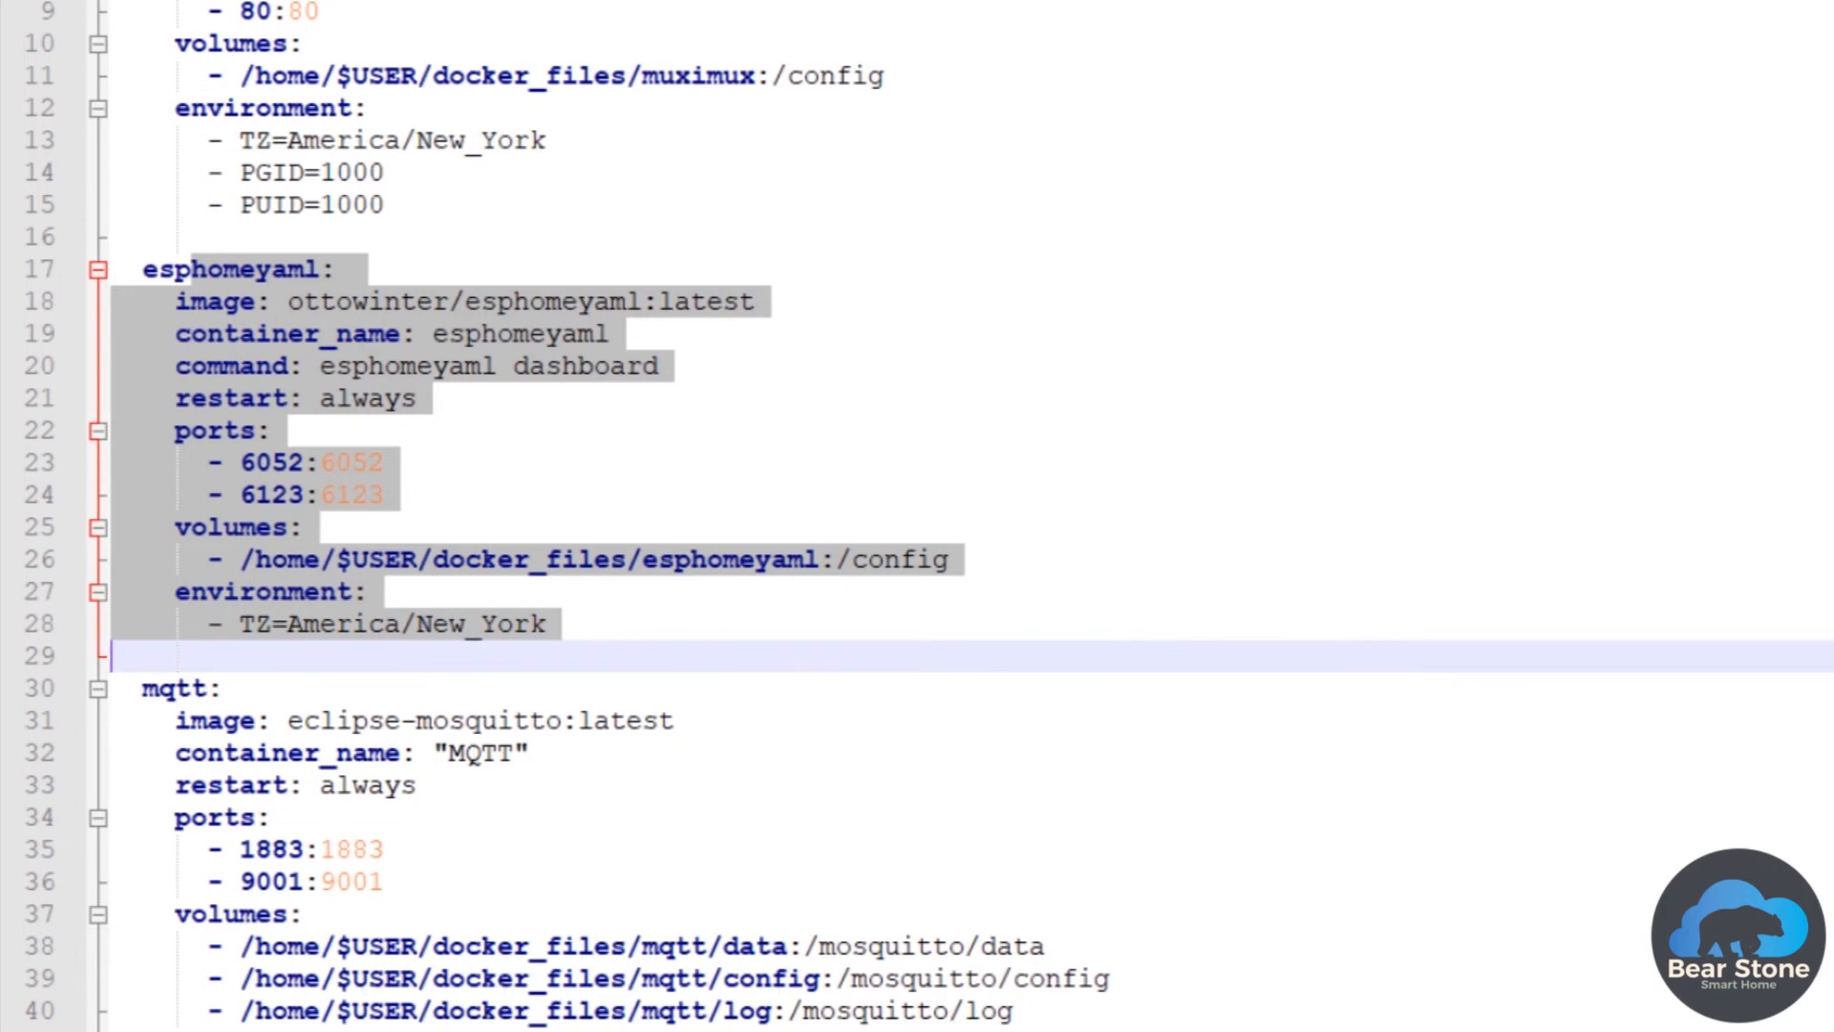
Step: Scroll docker-compose.yaml past esphomeyaml and mqtt to the home-assistant service and its depends_on
scroll("down", 3)
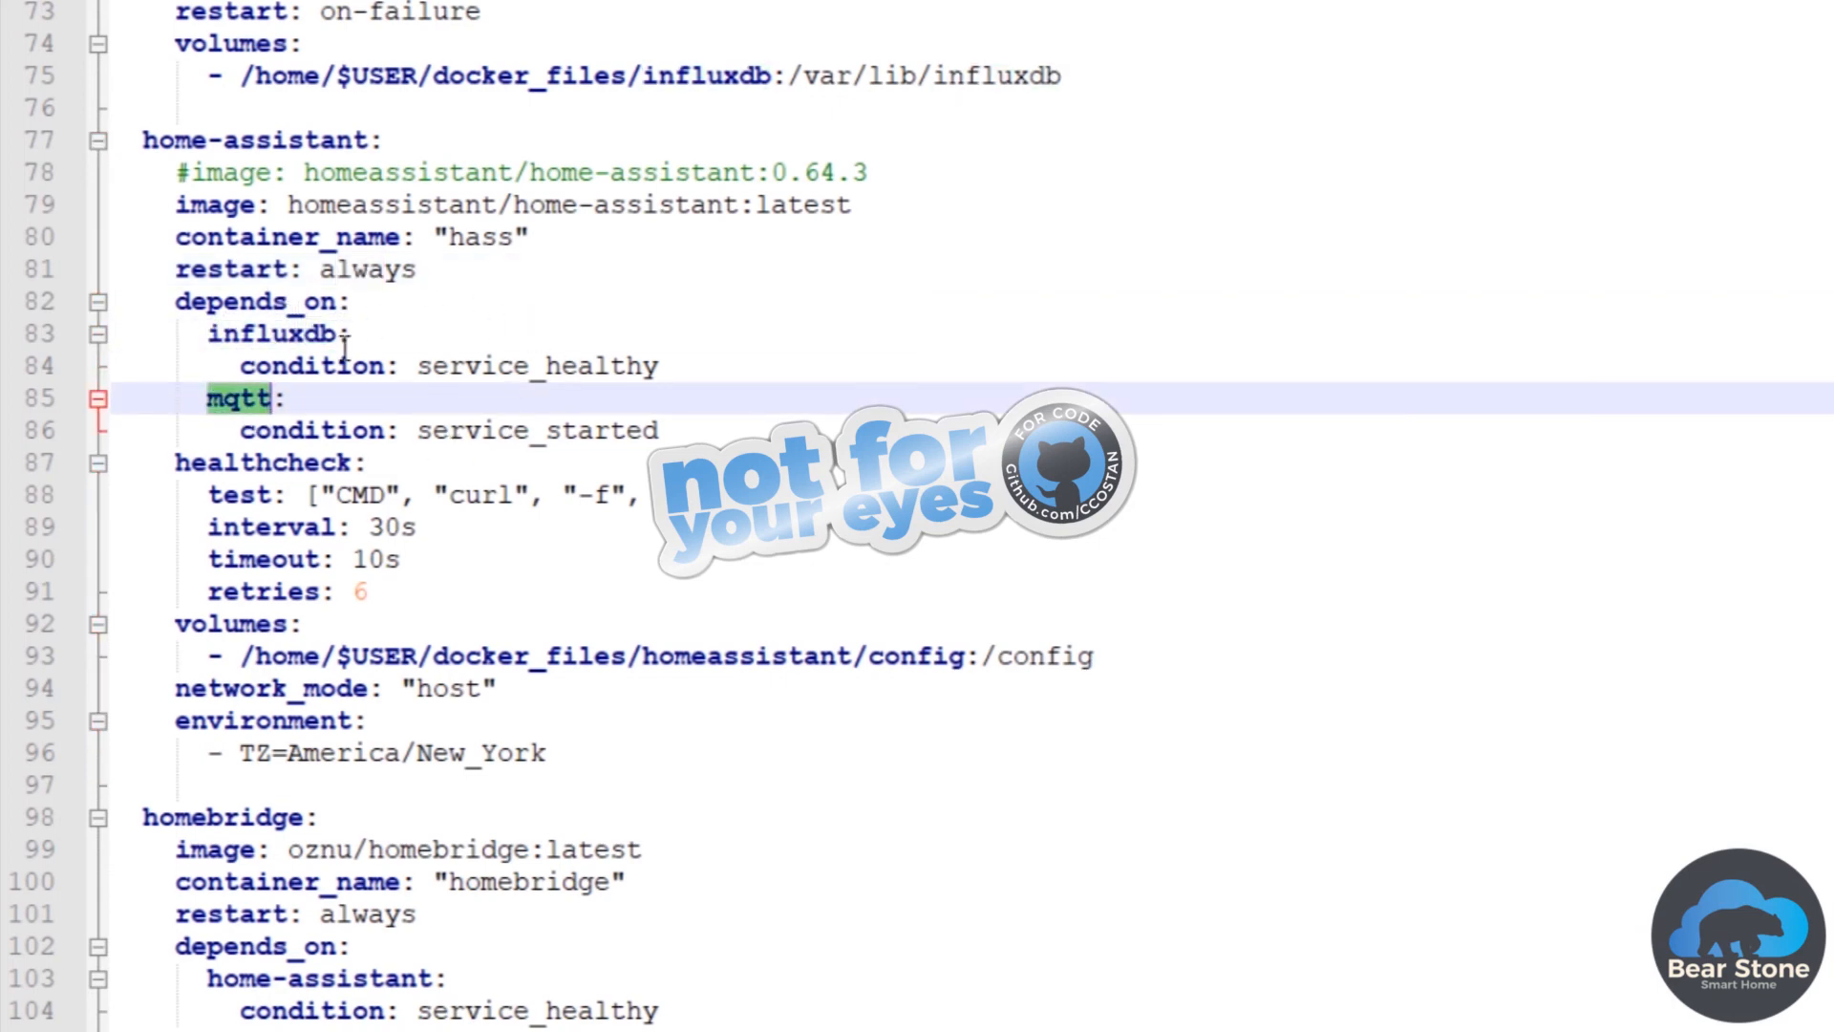
mouse_move(844, 570)
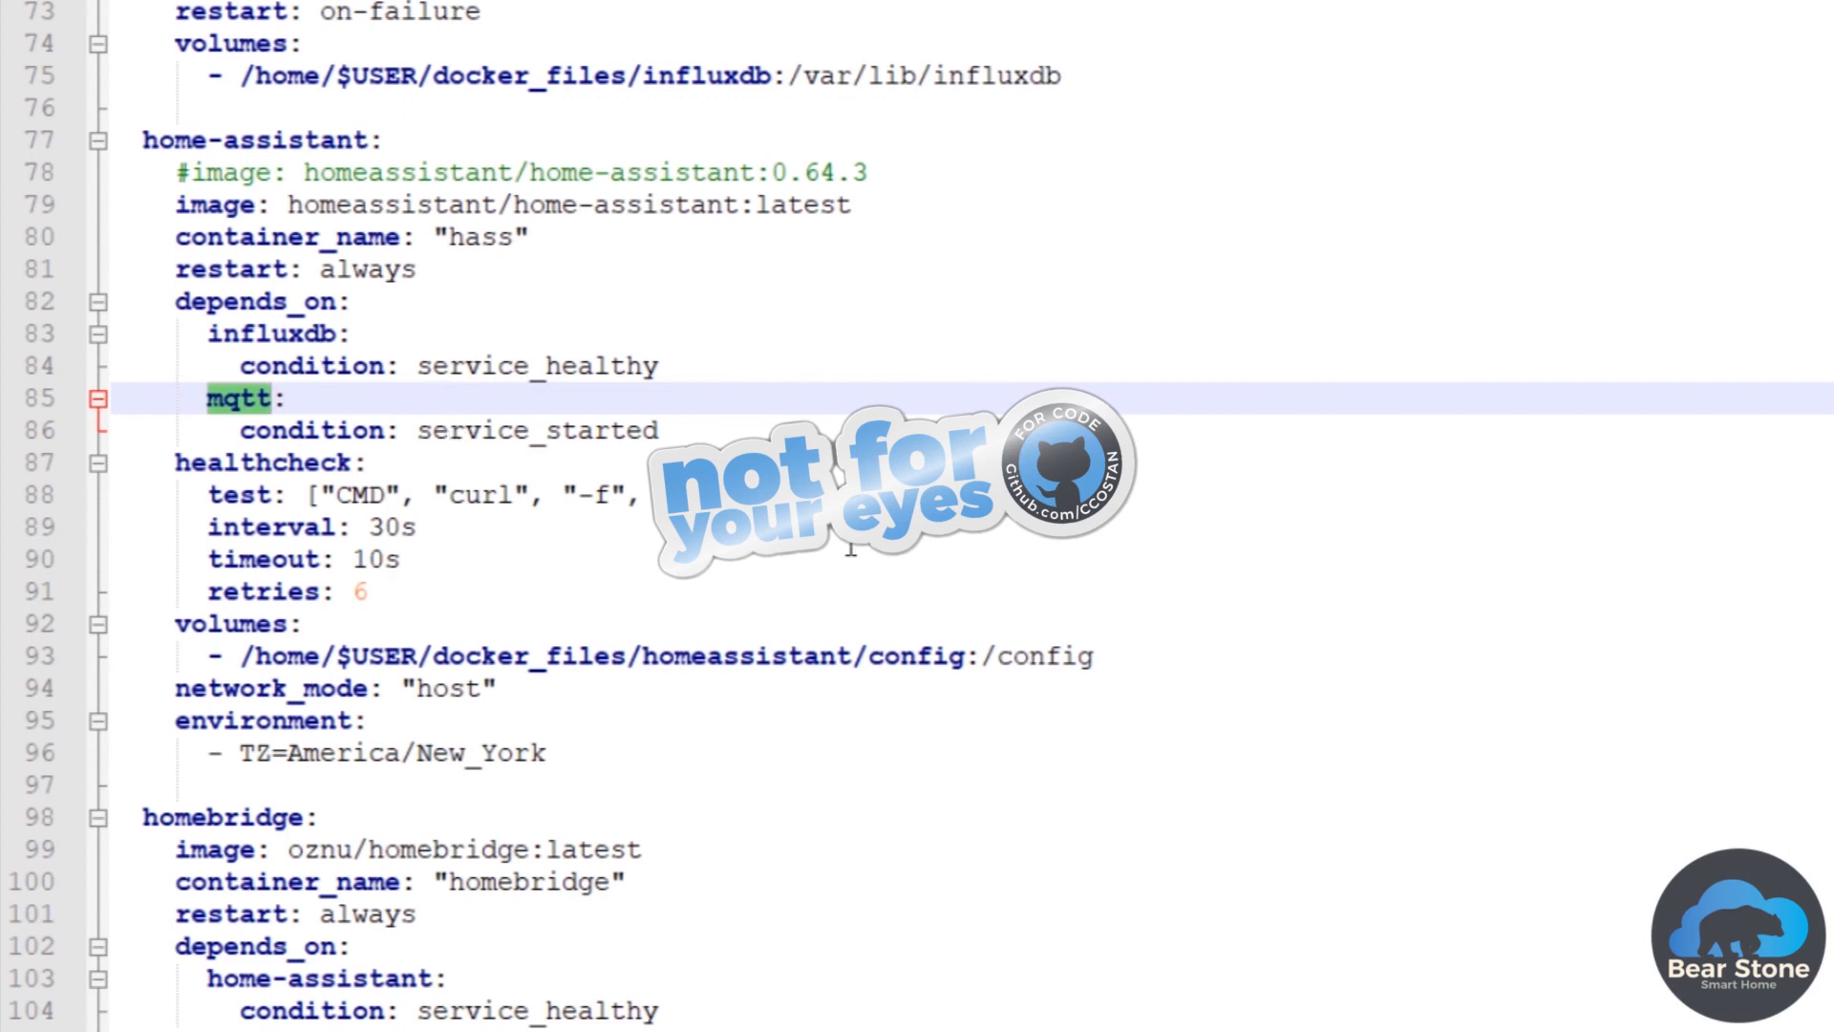
mouse_move(229, 623)
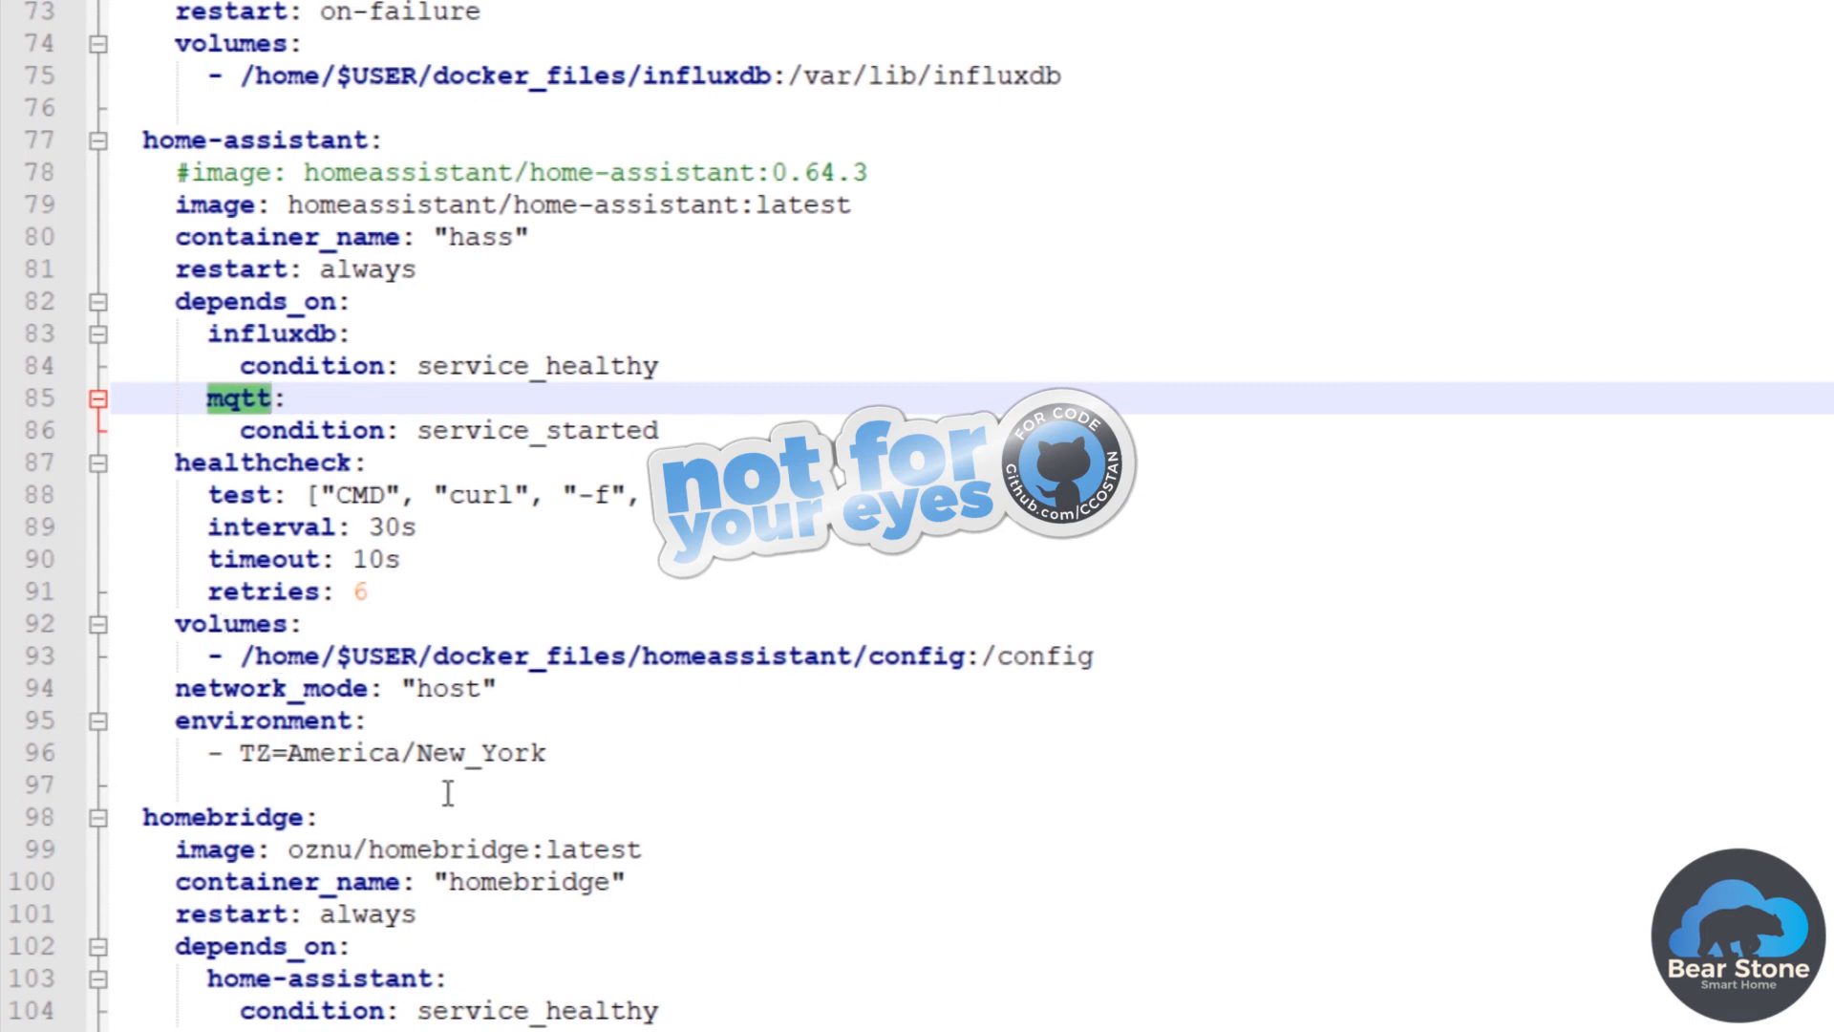
mouse_move(1005, 812)
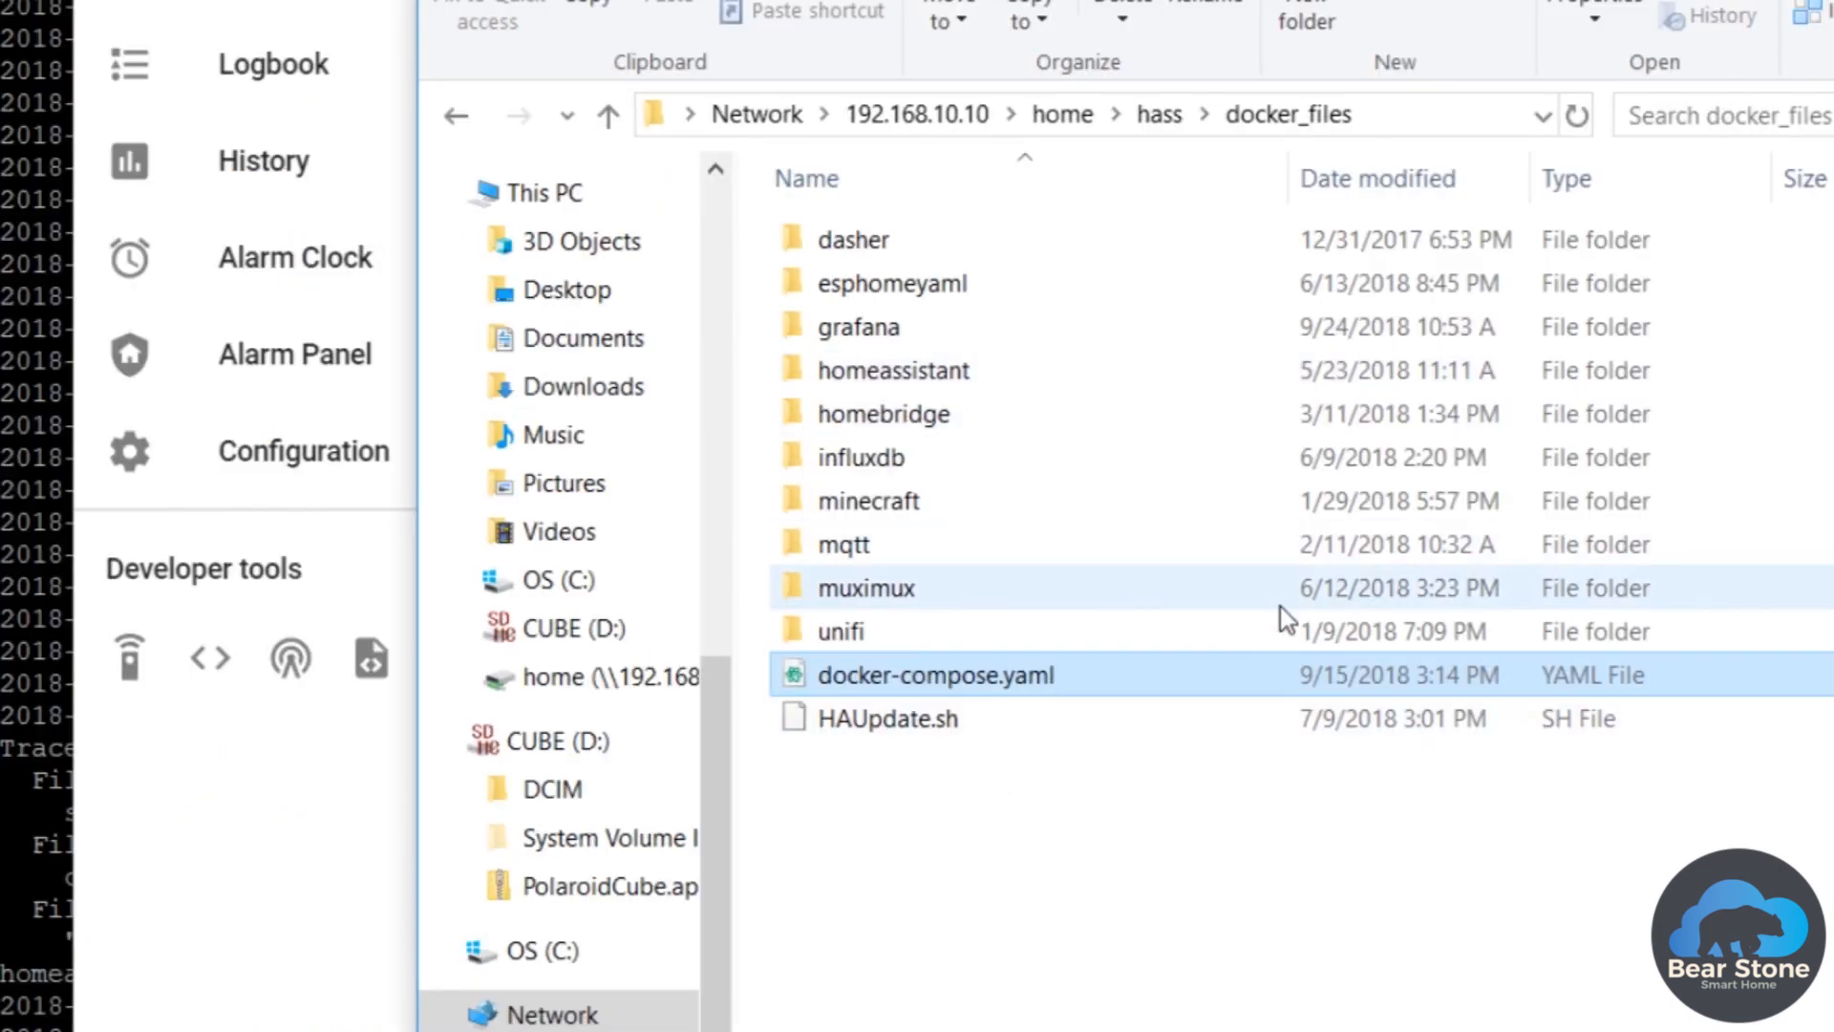
left_click(898, 719)
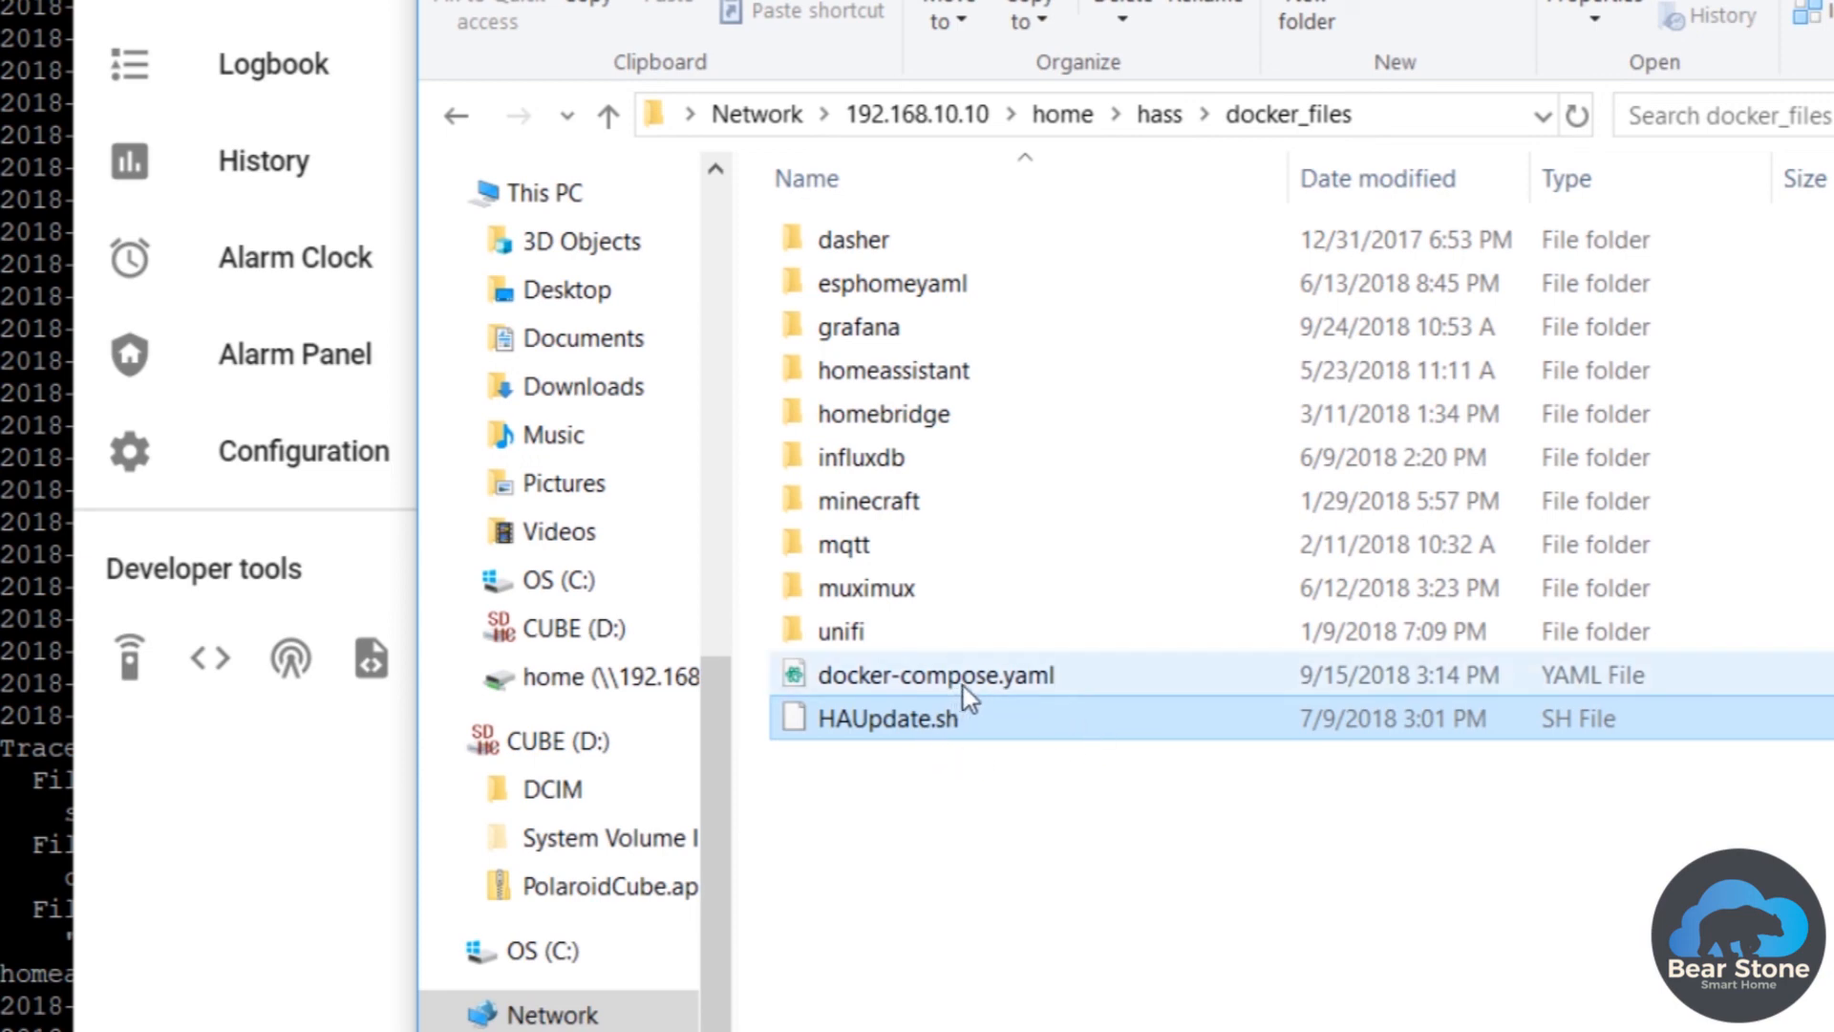
left_click(888, 718)
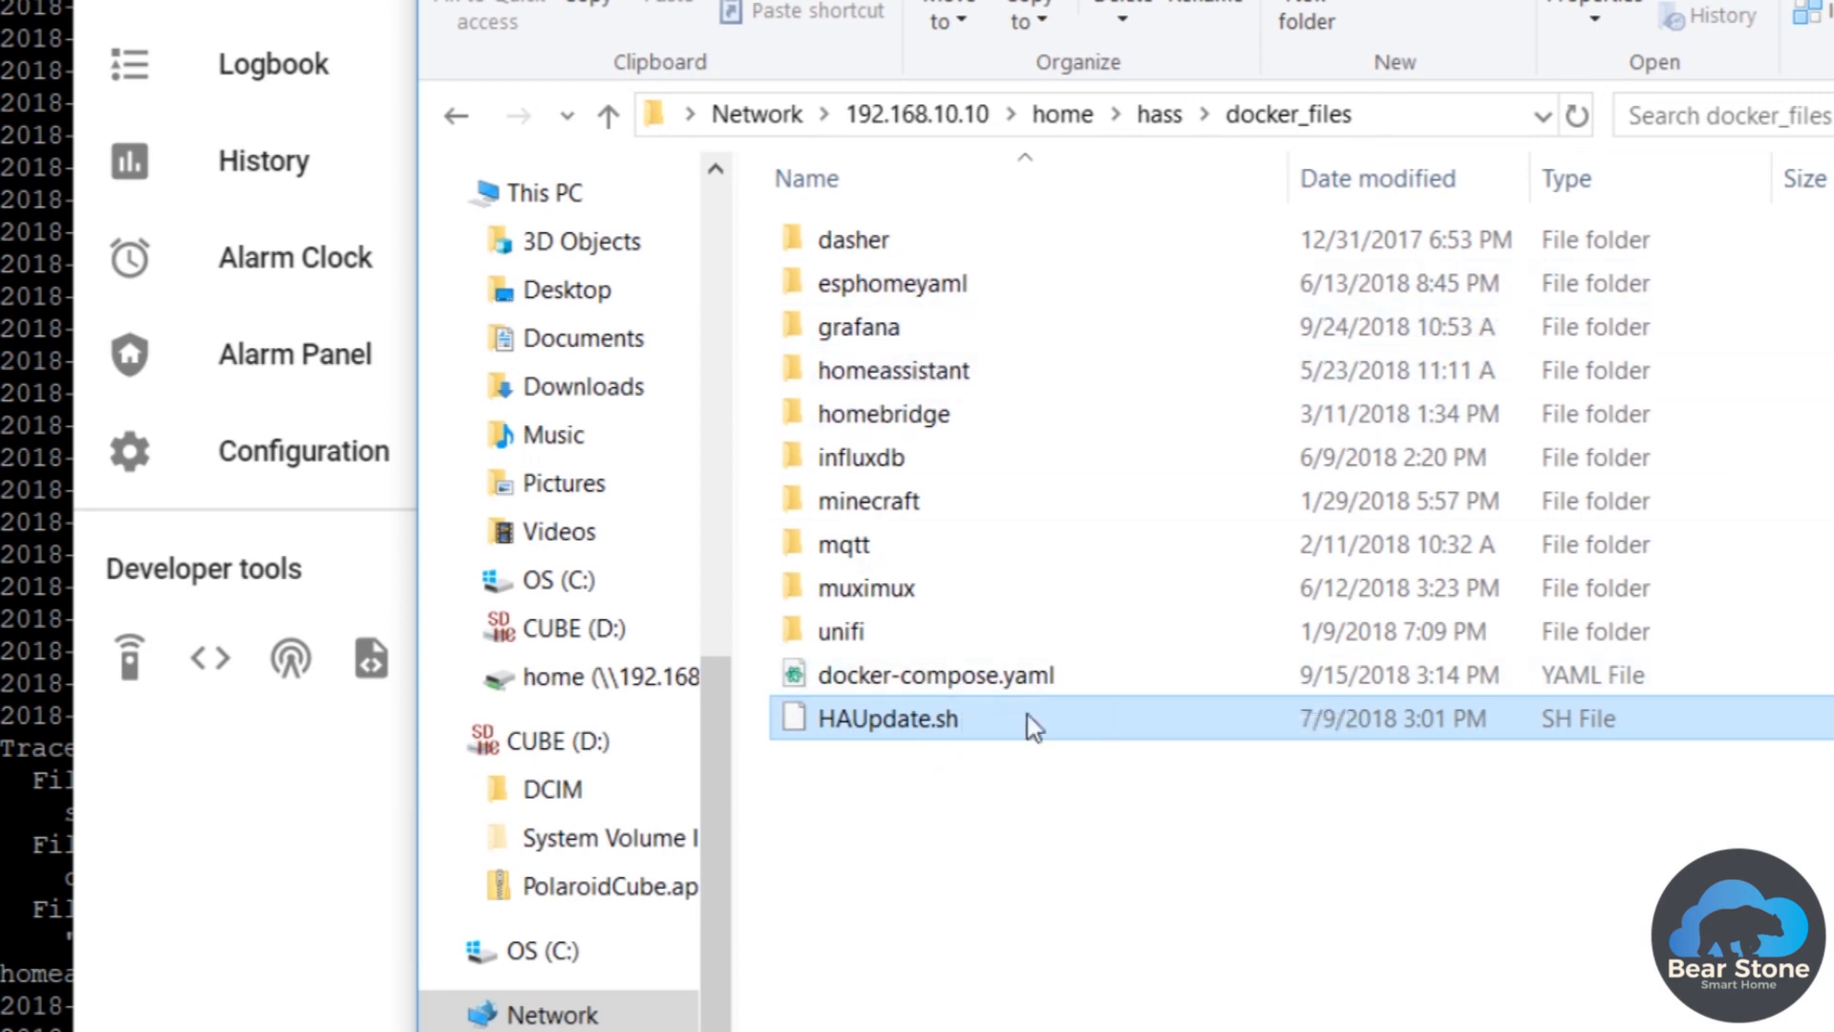
mouse_move(1237, 145)
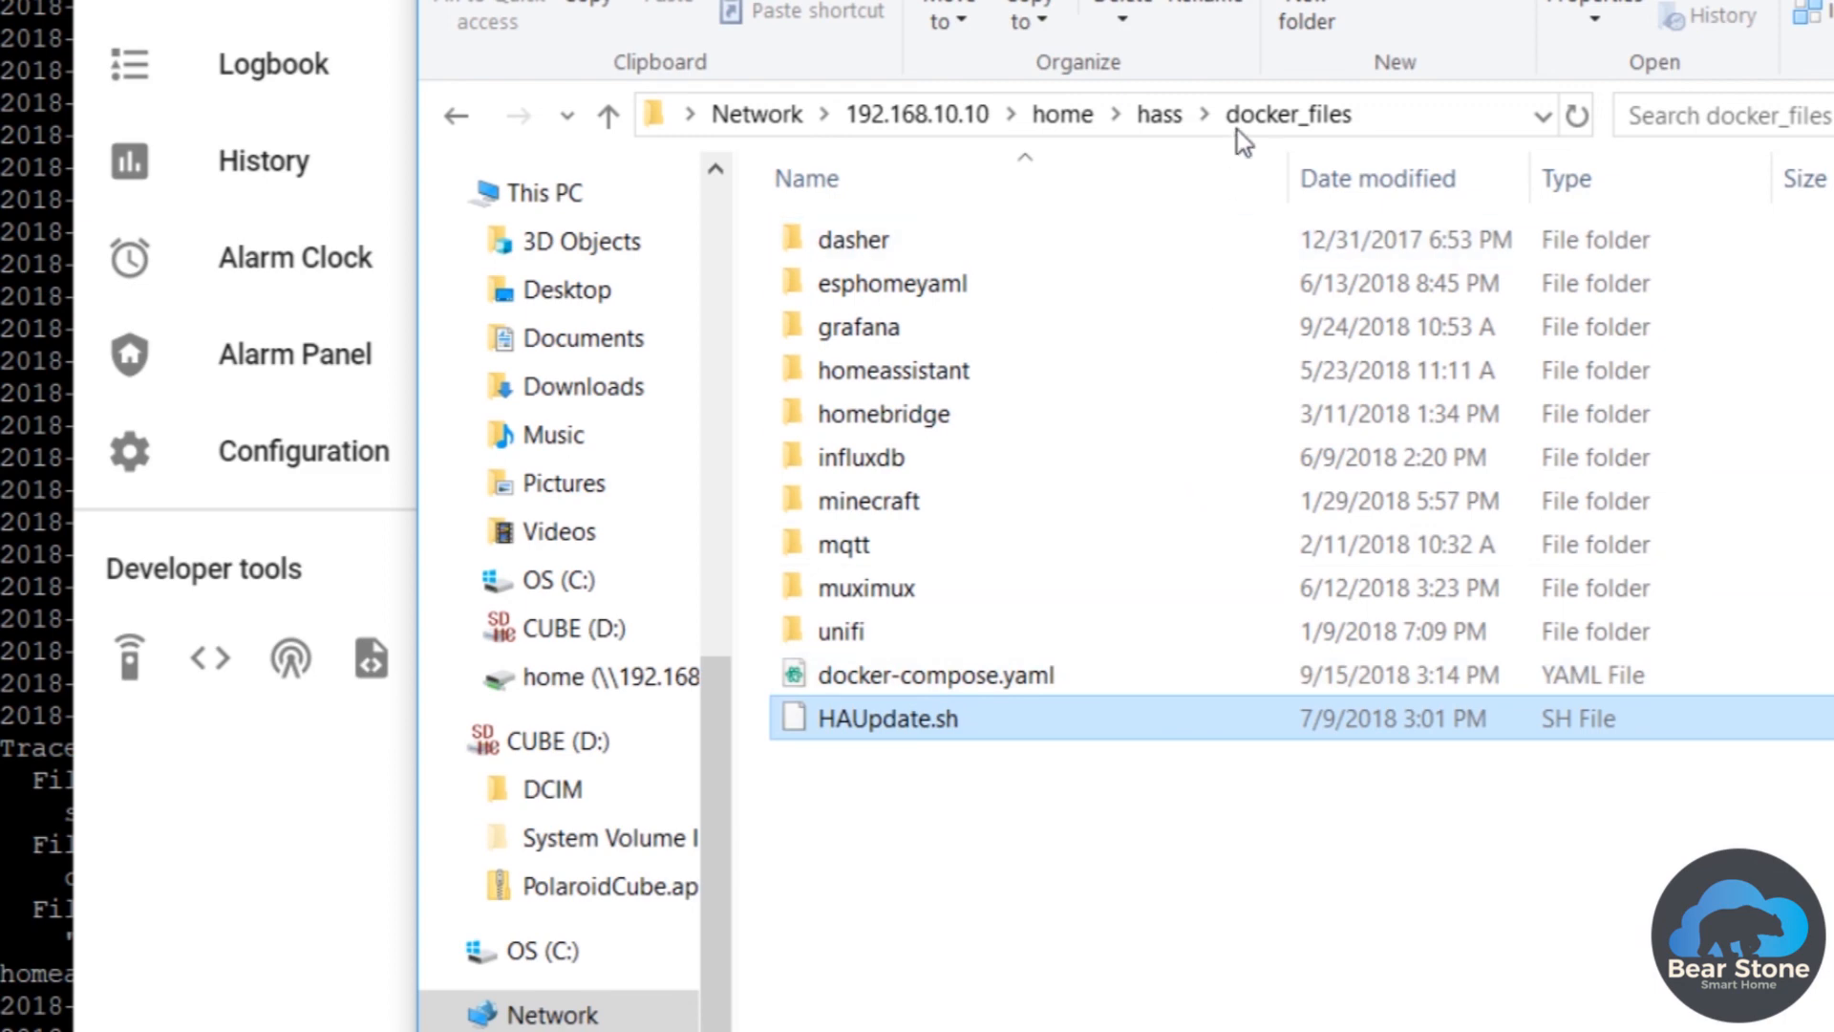
mouse_move(1288, 96)
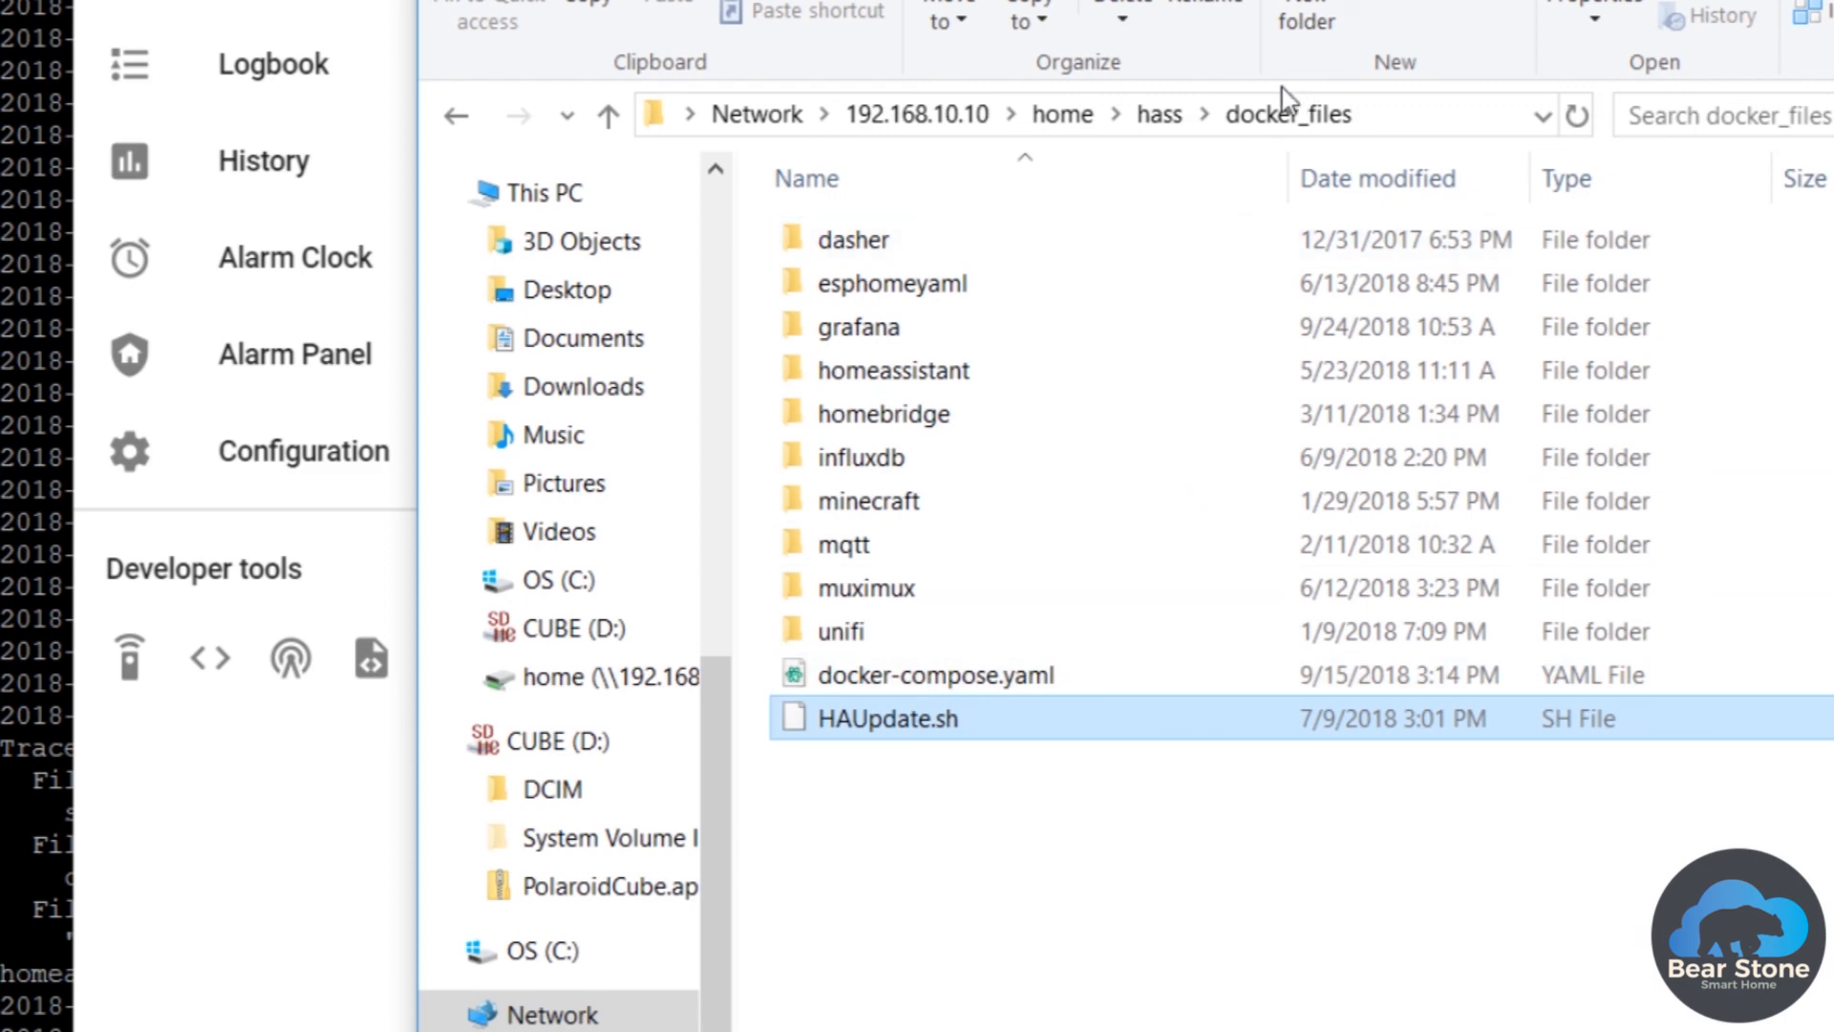